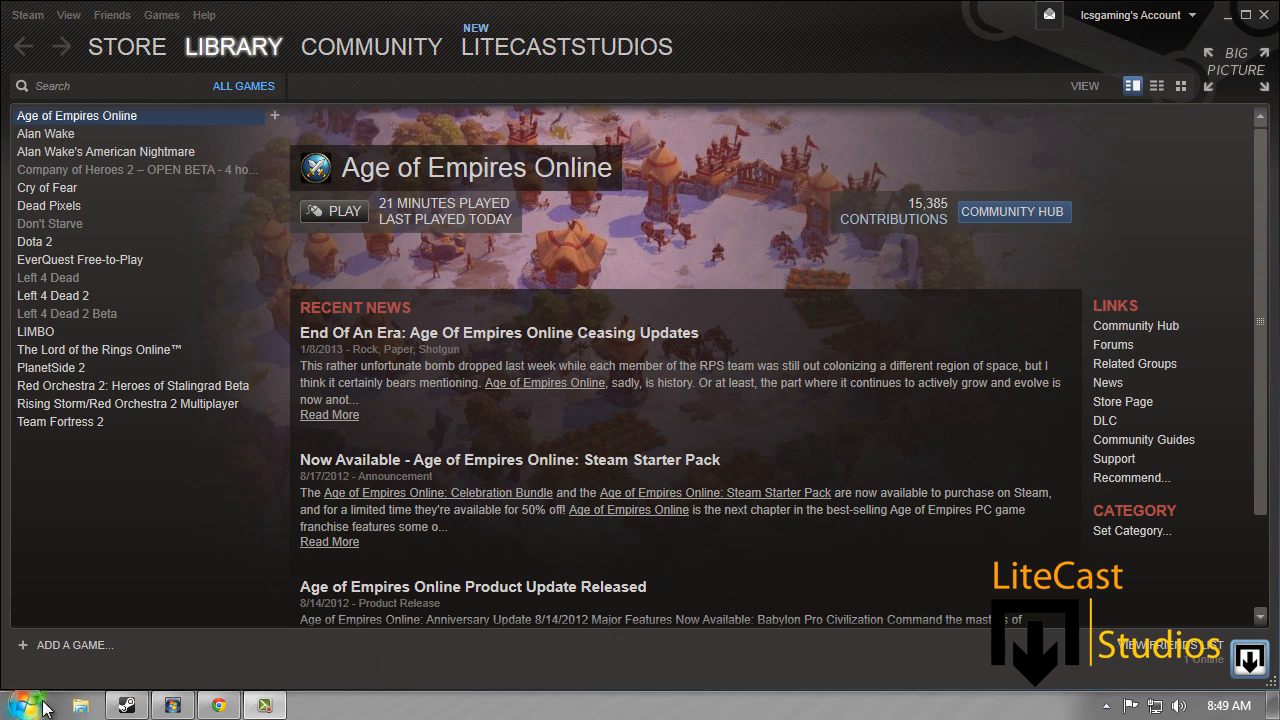
Search the Start menu for 'ga' and launch Games for Windows Marketplace
{"action": "left_click", "coordinate": [22, 704]}
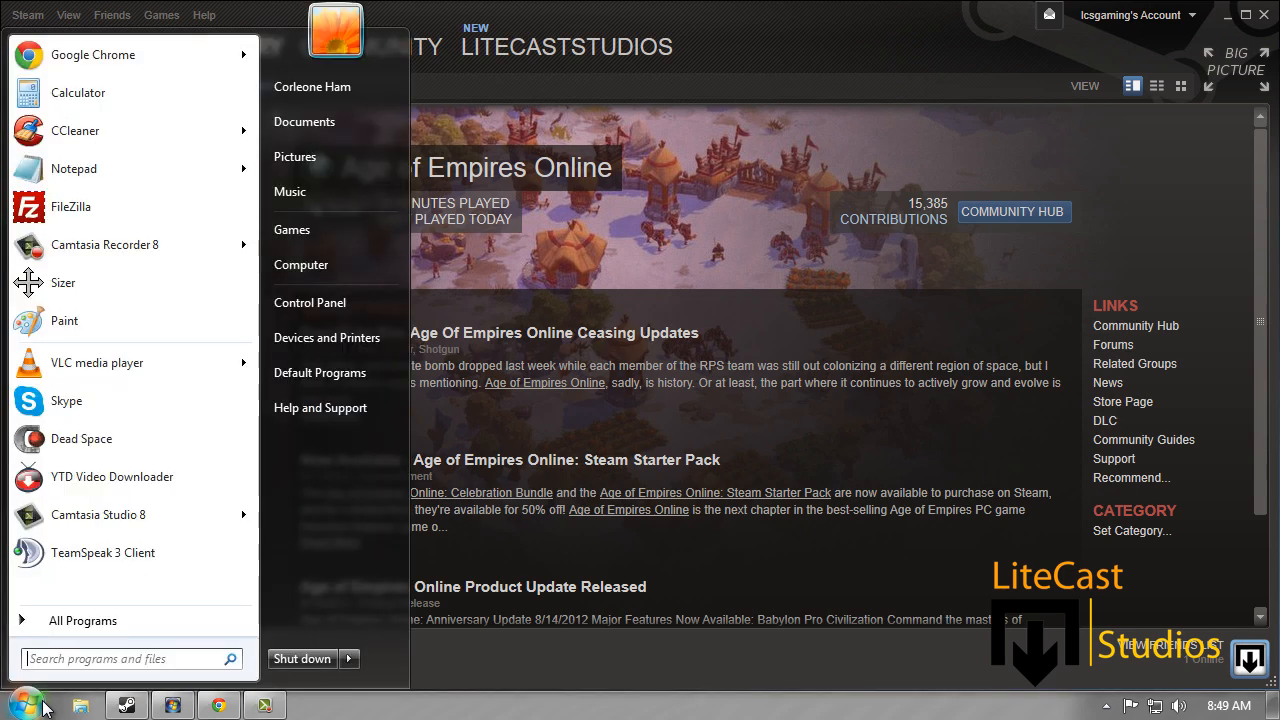
{"action": "left_click", "coordinate": [120, 660]}
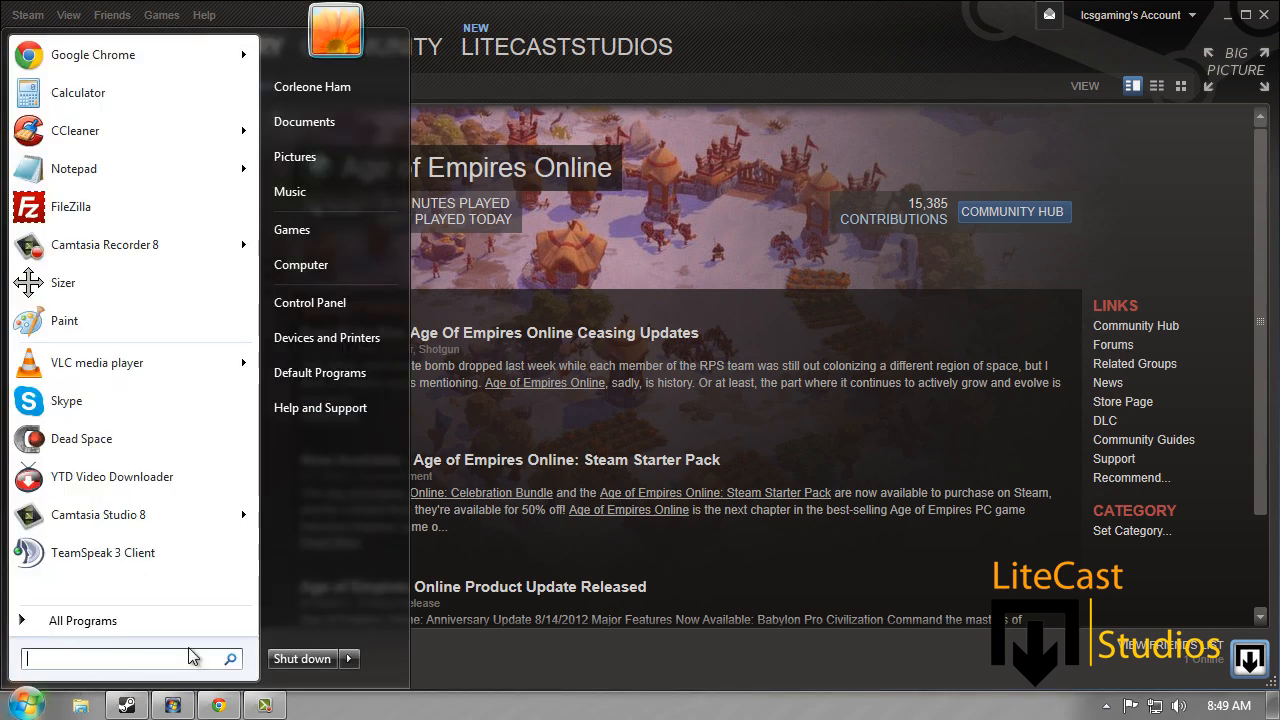
{"action": "mouse_move", "coordinate": [208, 650]}
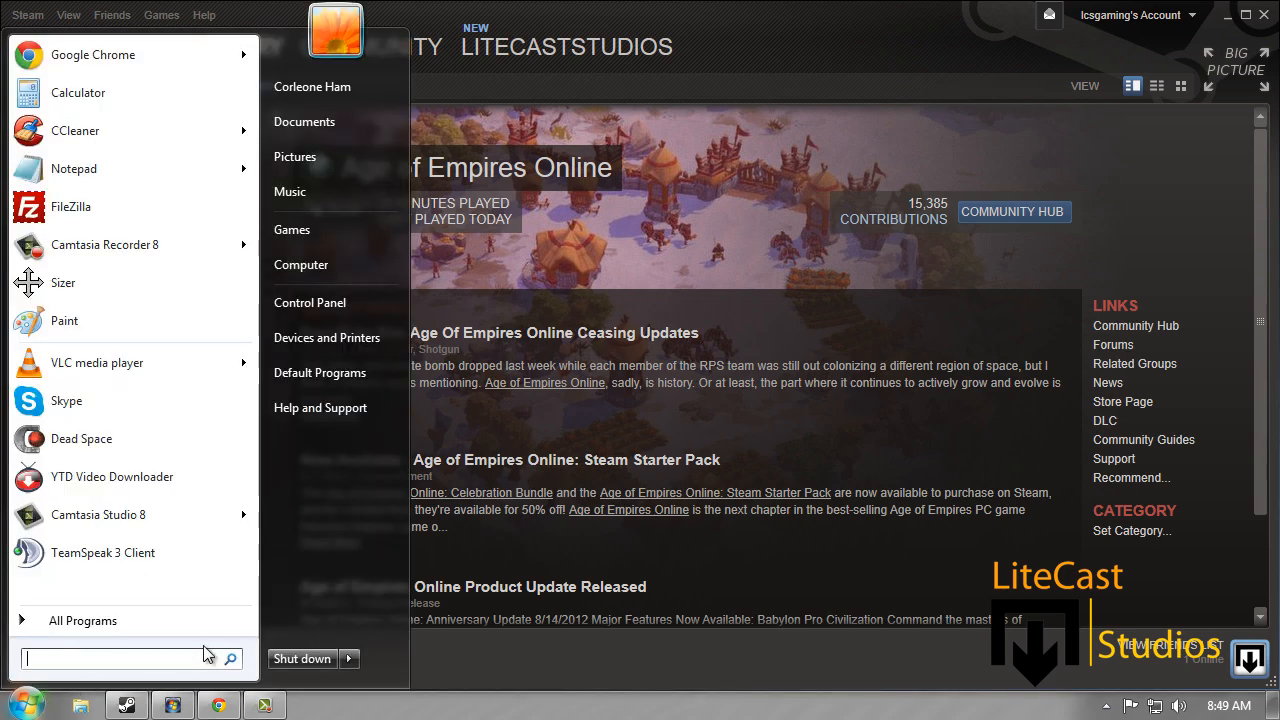
{"action": "type", "text": "ga"}
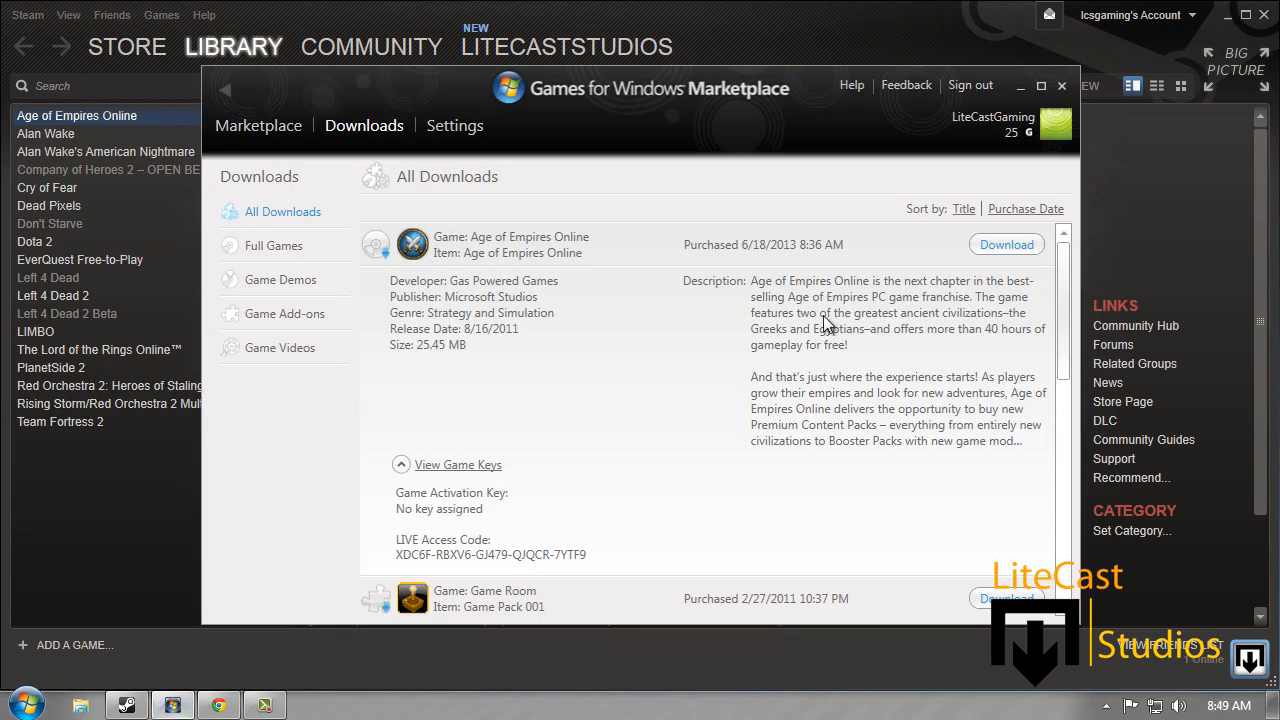
{"action": "mouse_move", "coordinate": [448, 518]}
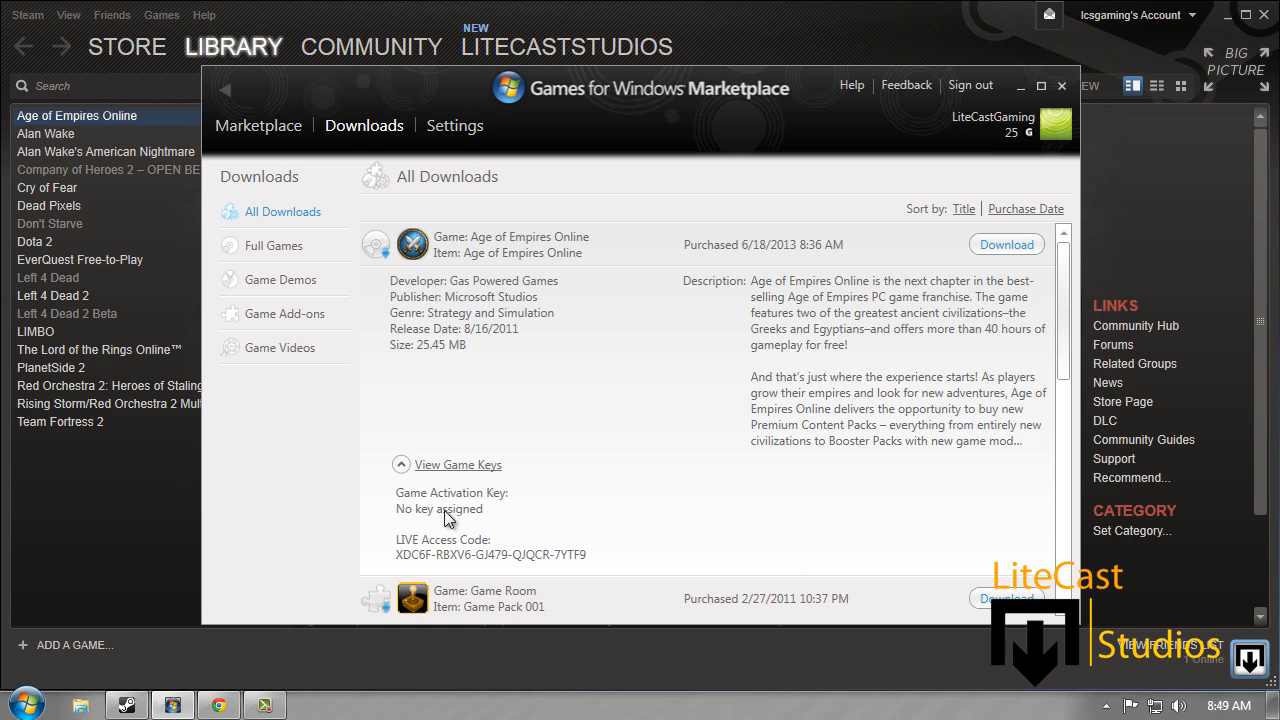
Sign out of the Marketplace account and enable Sign In Automatically on the sign-in prompt
{"action": "left_click", "coordinate": [1062, 84]}
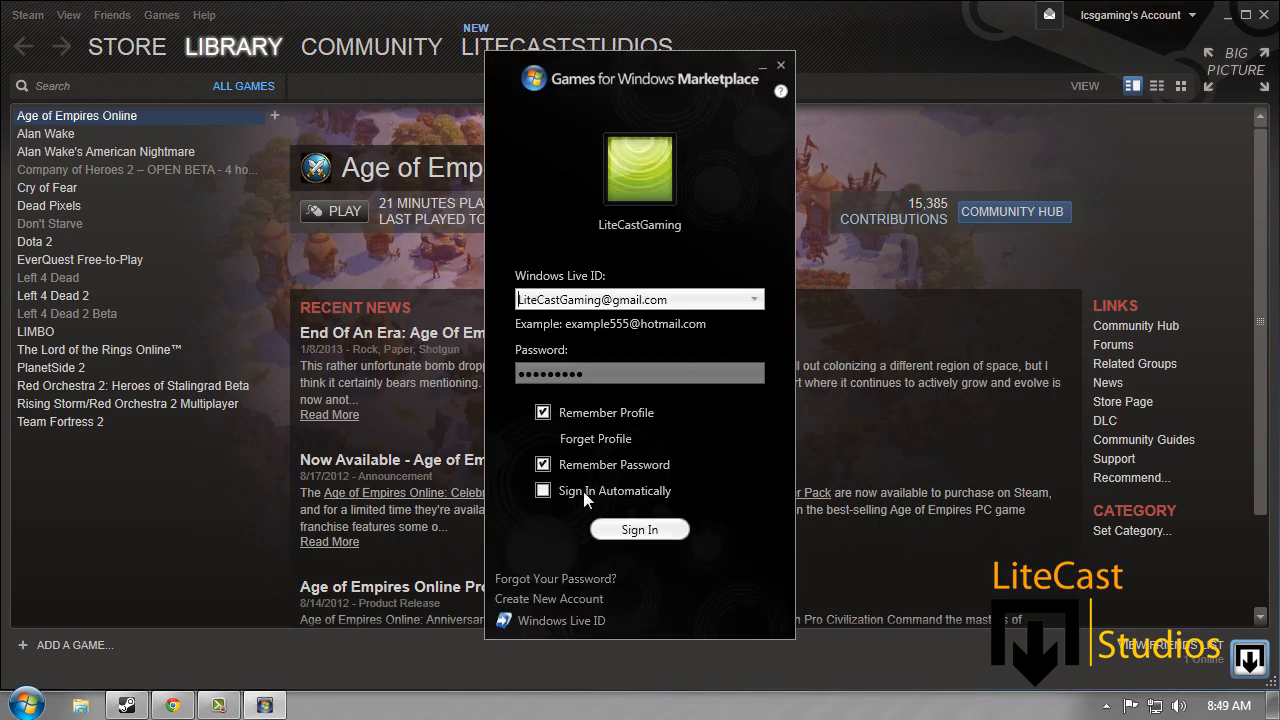
{"action": "left_click", "coordinate": [542, 490]}
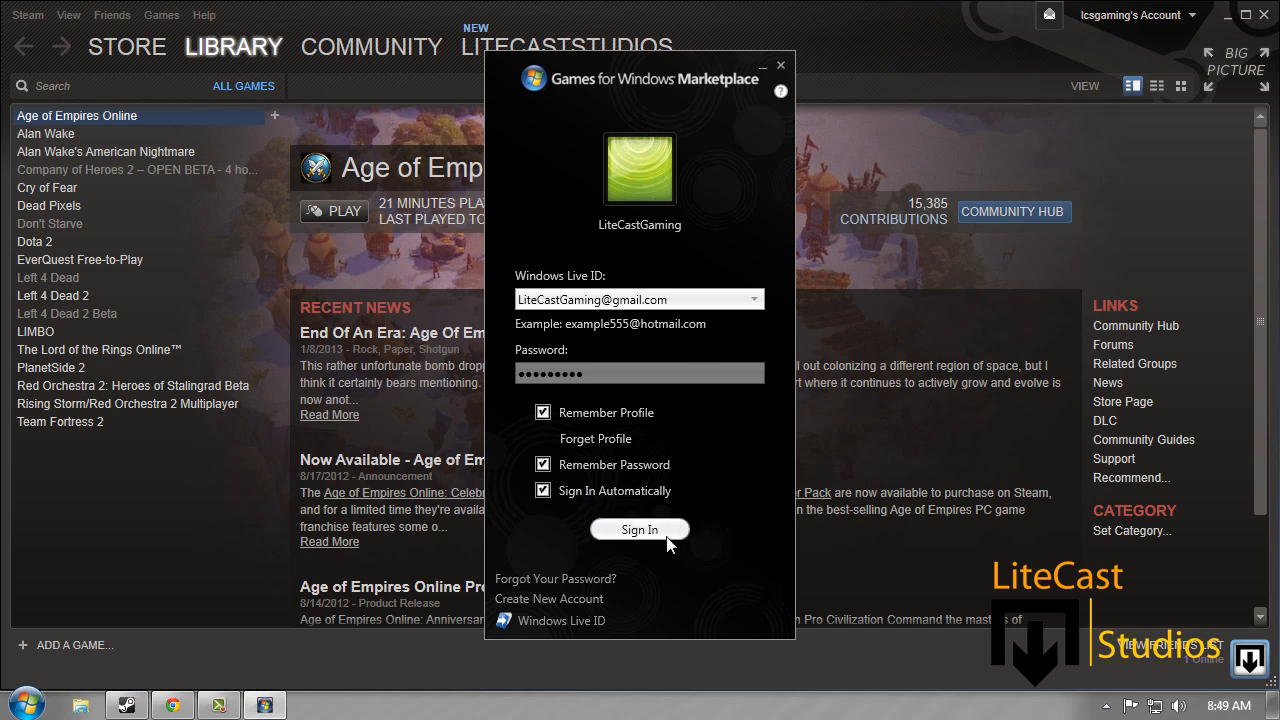
{"action": "mouse_move", "coordinate": [768, 470]}
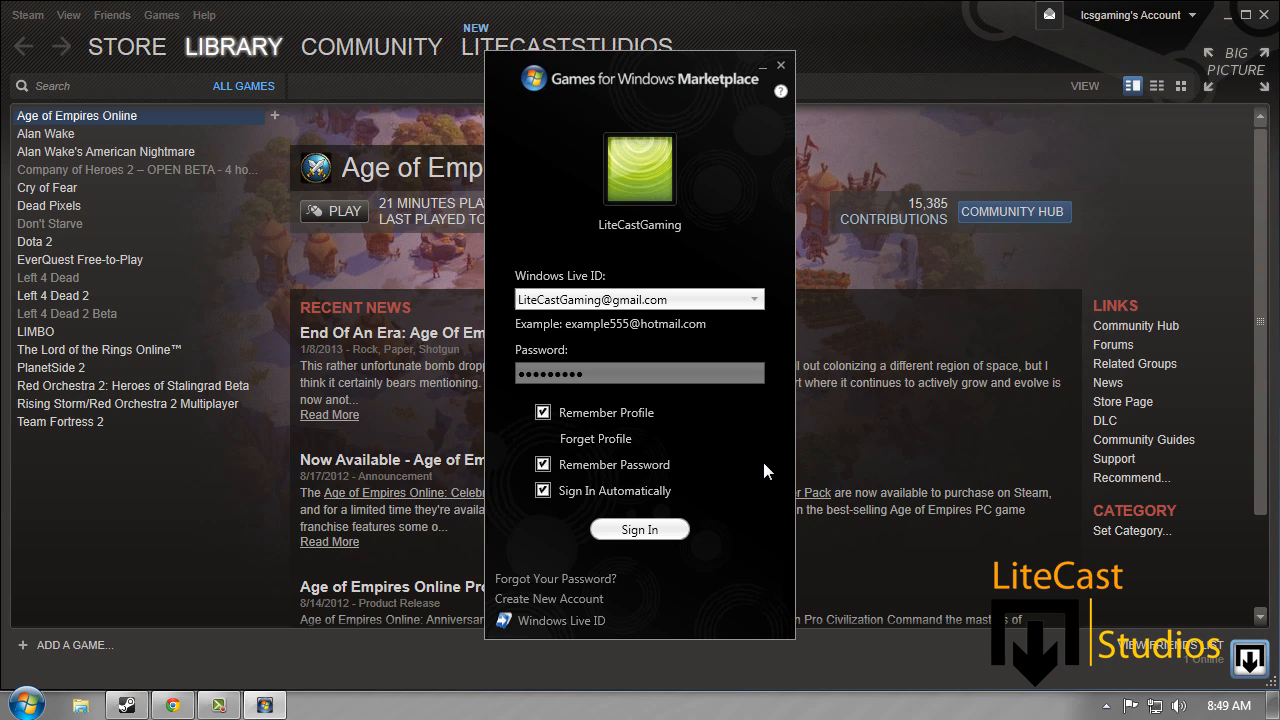
{"action": "left_click", "coordinate": [560, 298]}
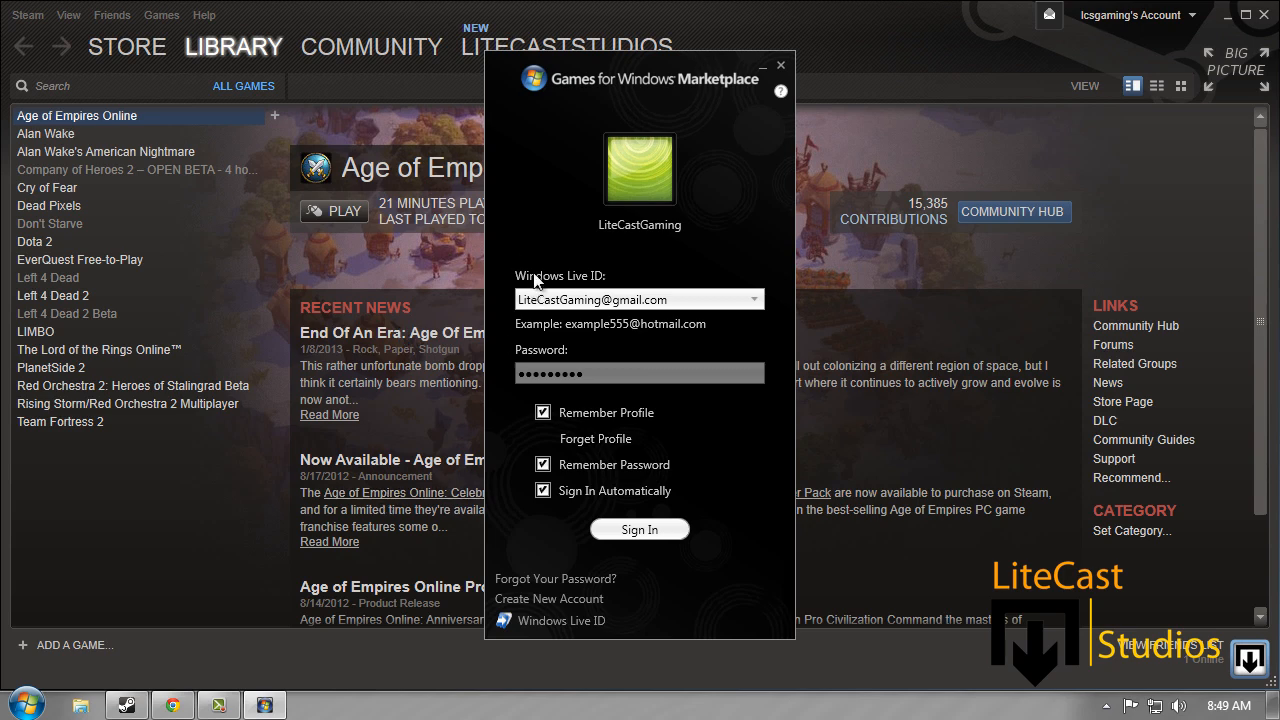
{"action": "mouse_move", "coordinate": [548, 264]}
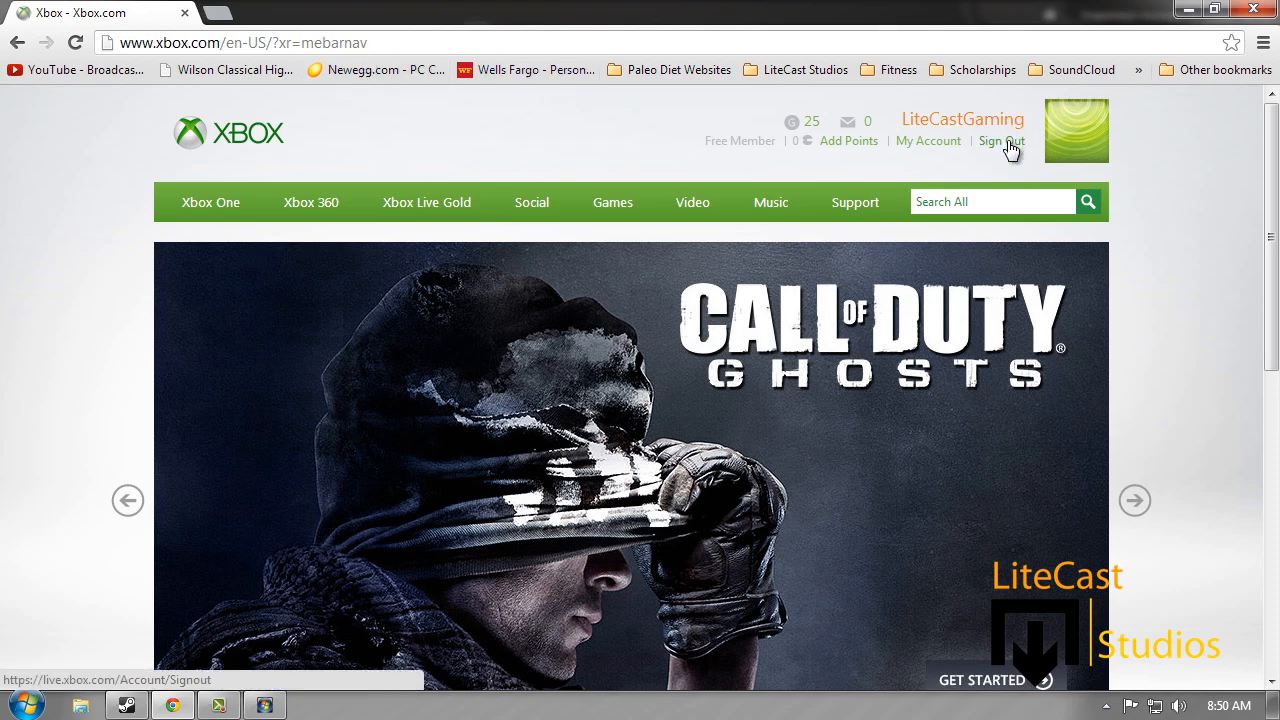
Sign out of the Xbox.com account and return to its sign-in page
{"action": "left_click", "coordinate": [1000, 140]}
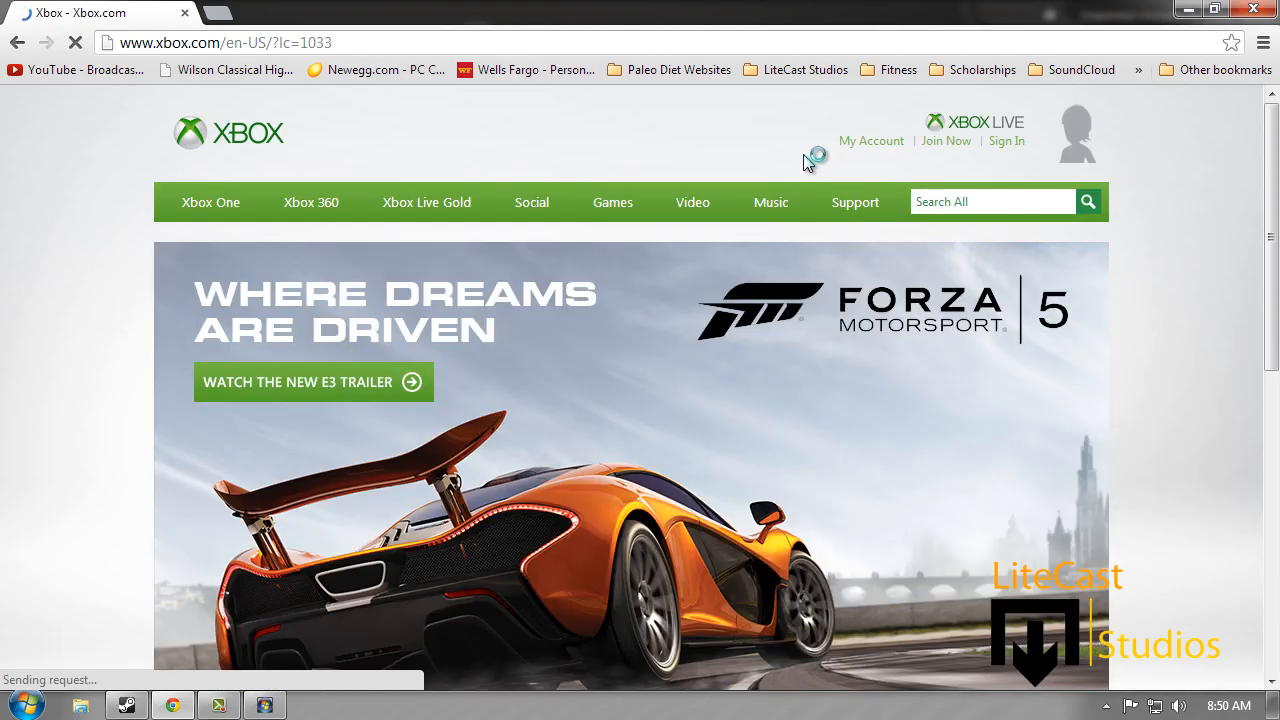
{"action": "left_click", "coordinate": [230, 44]}
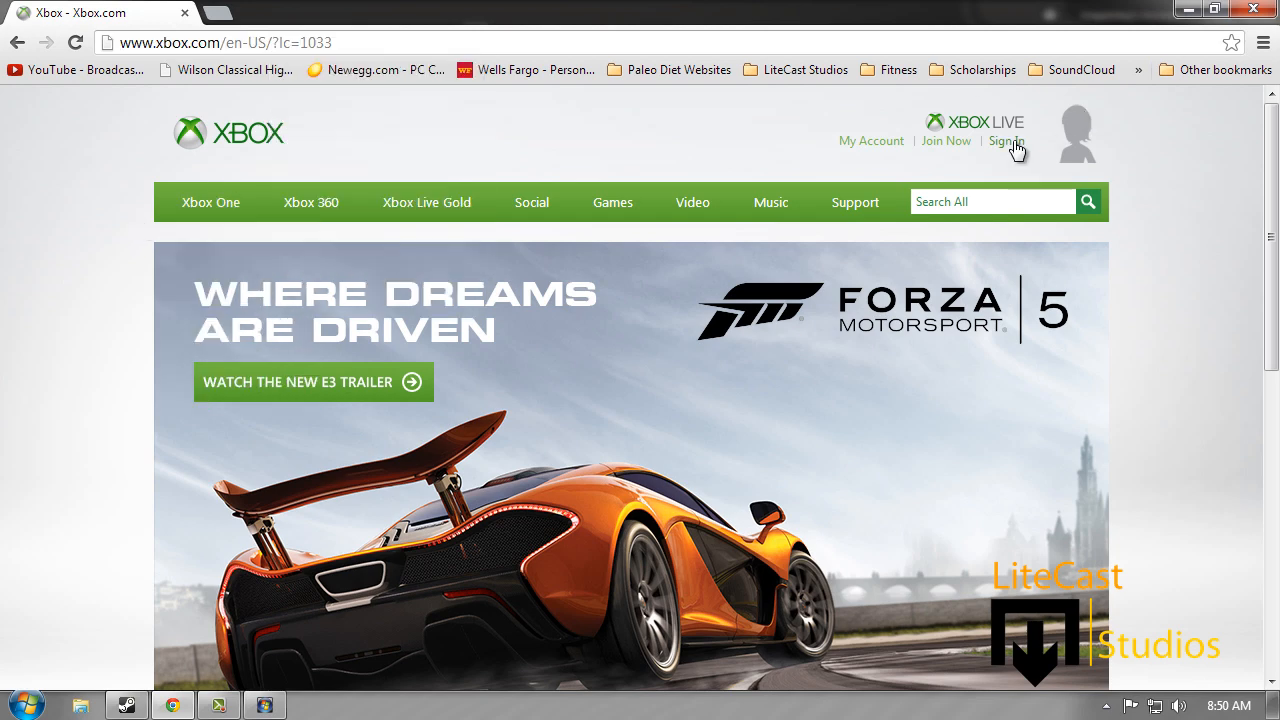
{"action": "left_click", "coordinate": [1006, 140]}
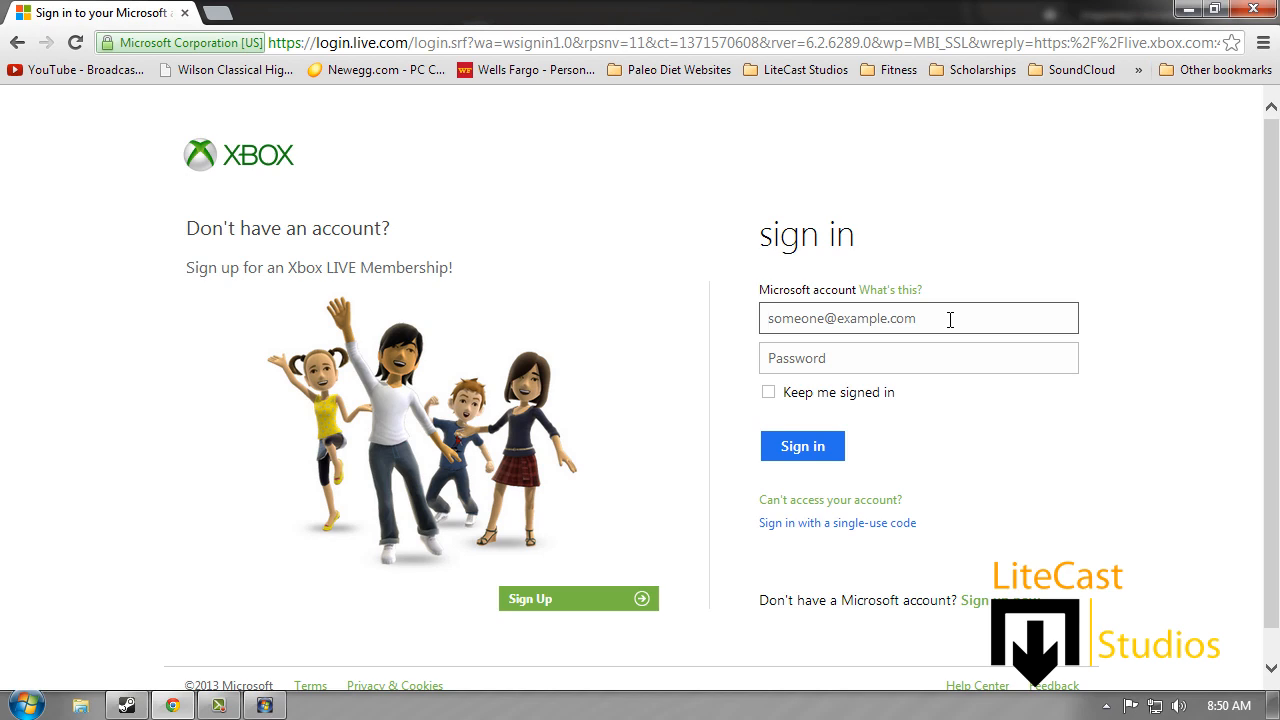
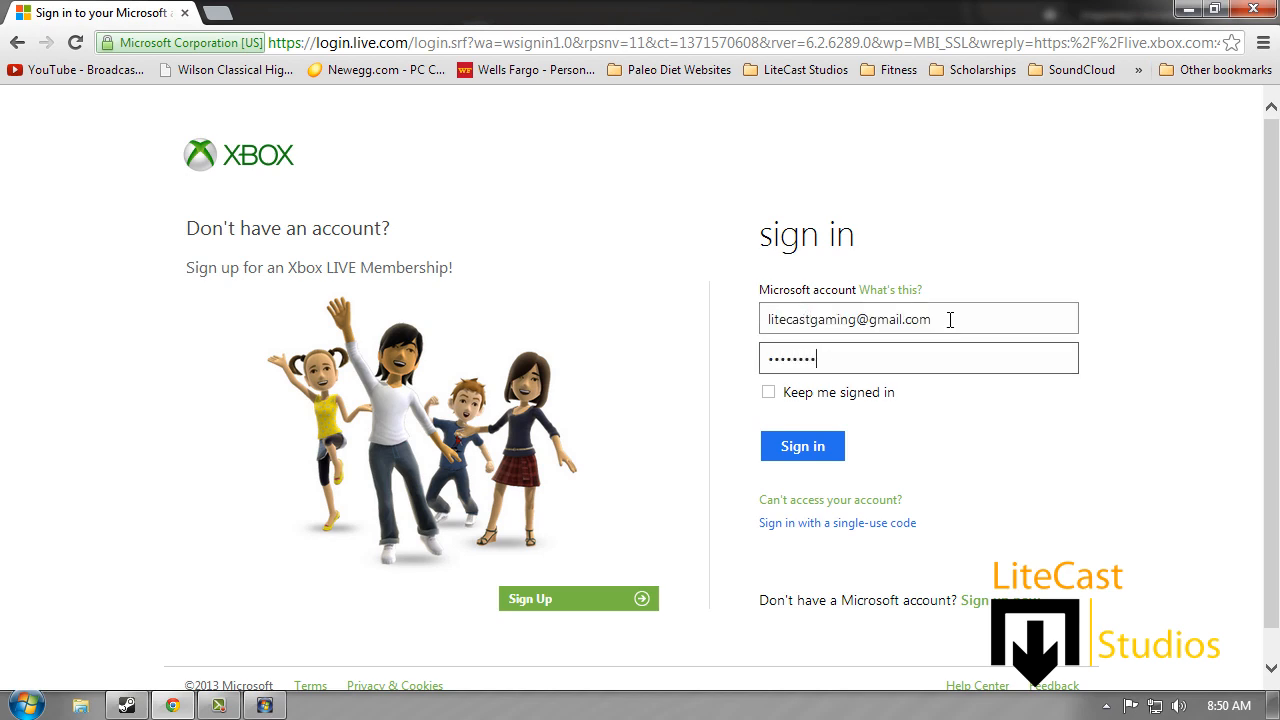
{"action": "left_click", "coordinate": [802, 446]}
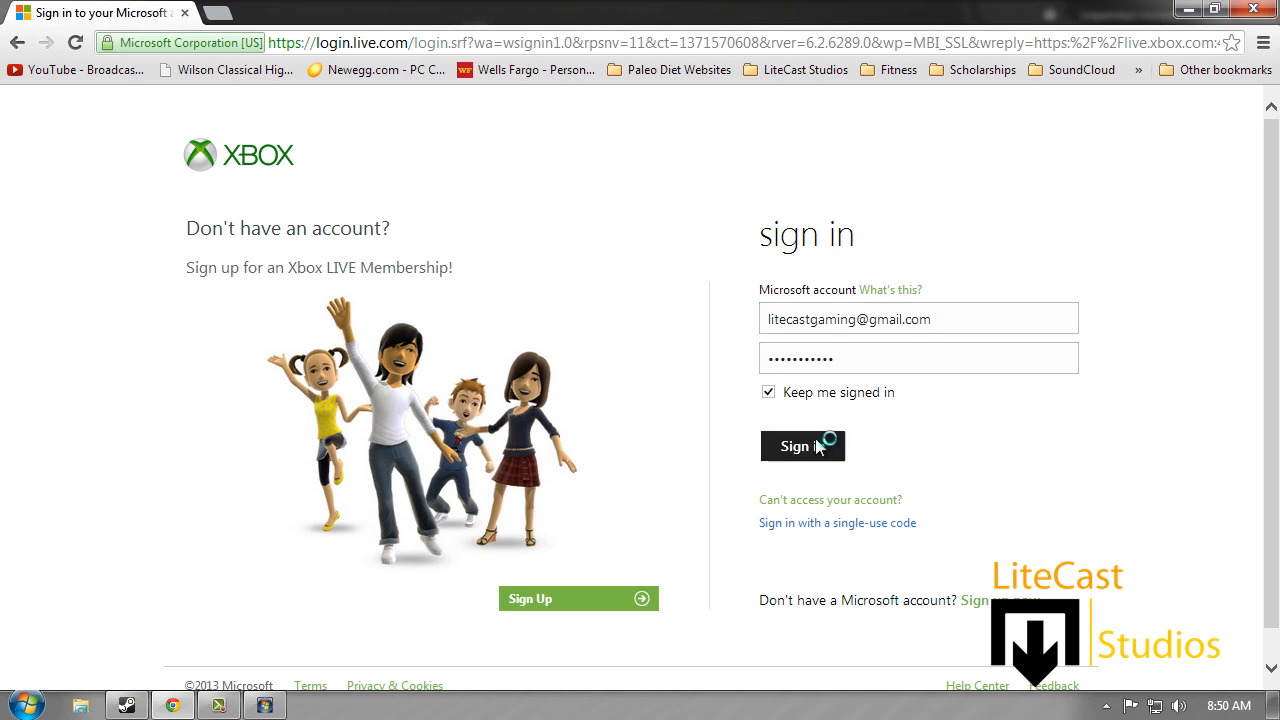
{"action": "left_click", "coordinate": [802, 446]}
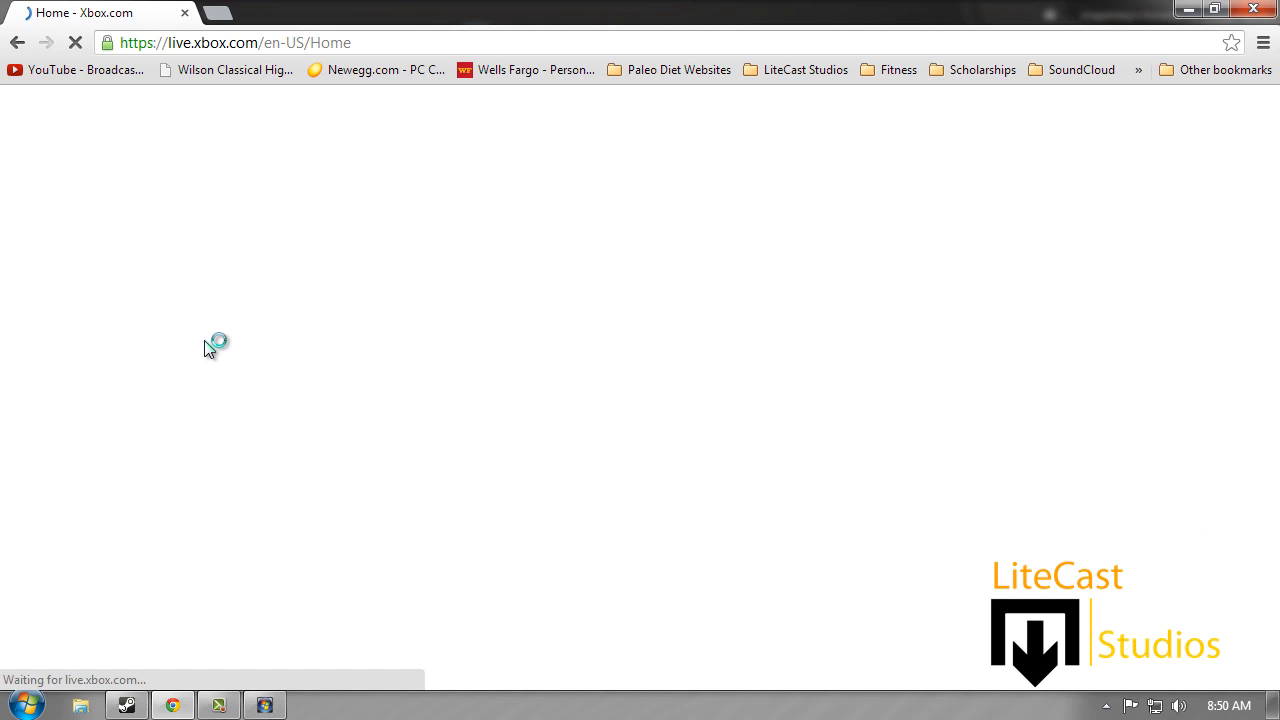
{"action": "mouse_move", "coordinate": [184, 316]}
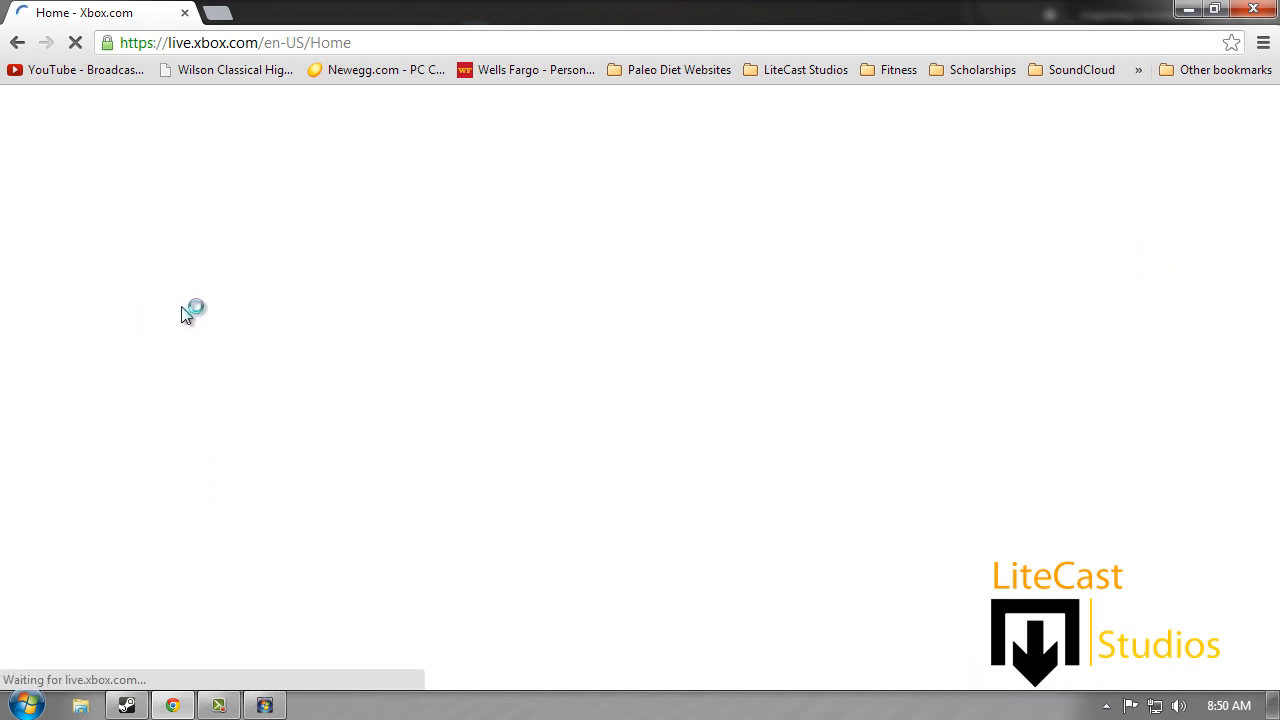
{"action": "mouse_move", "coordinate": [476, 292]}
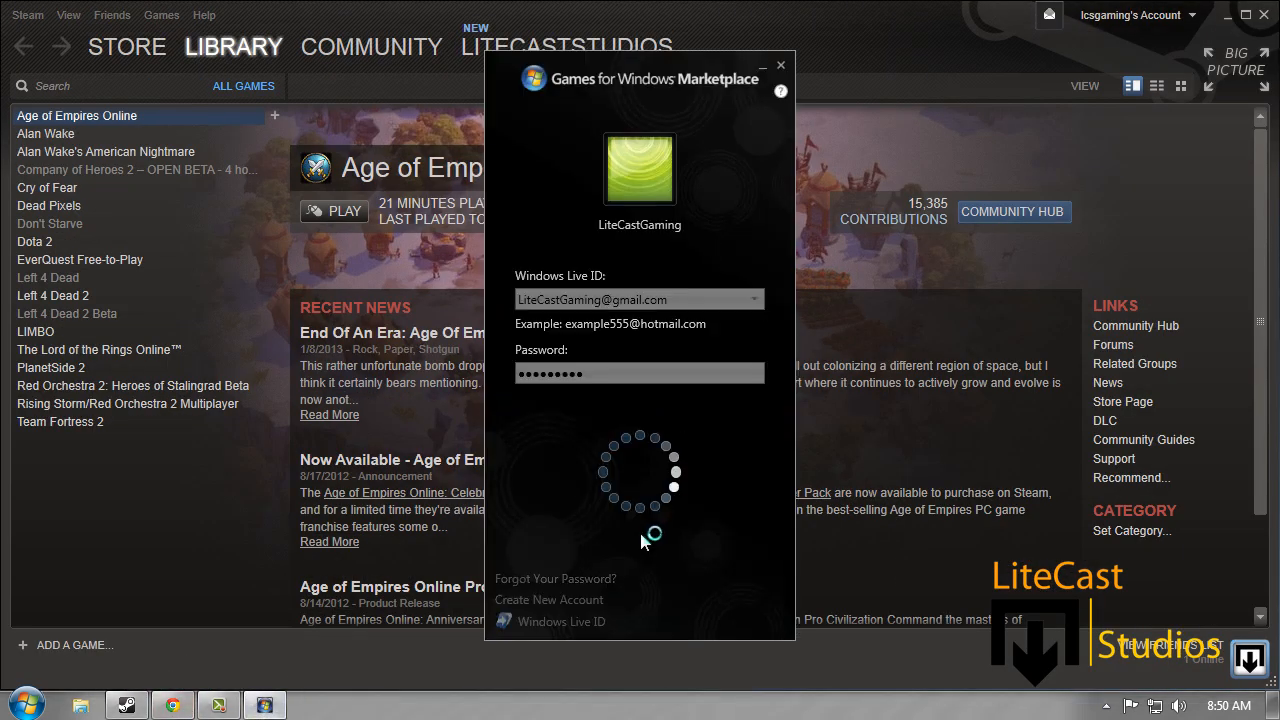
{"action": "mouse_move", "coordinate": [650, 532]}
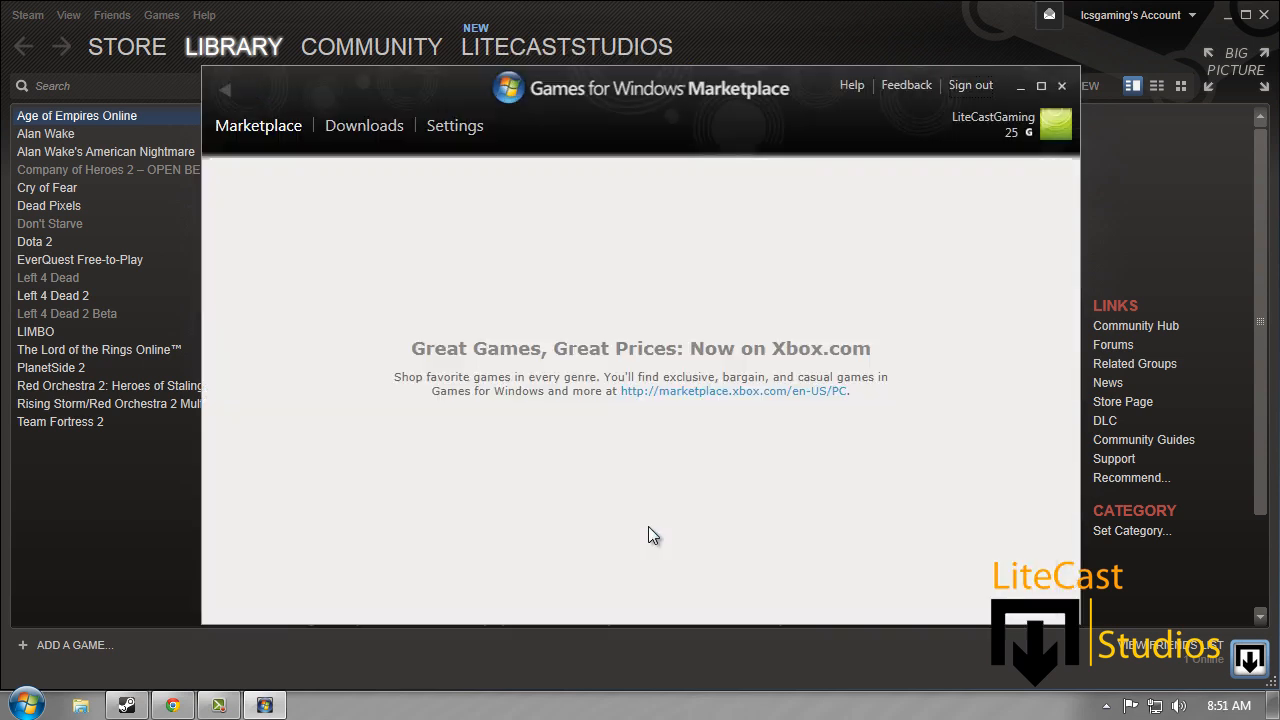
{"action": "mouse_move", "coordinate": [812, 264]}
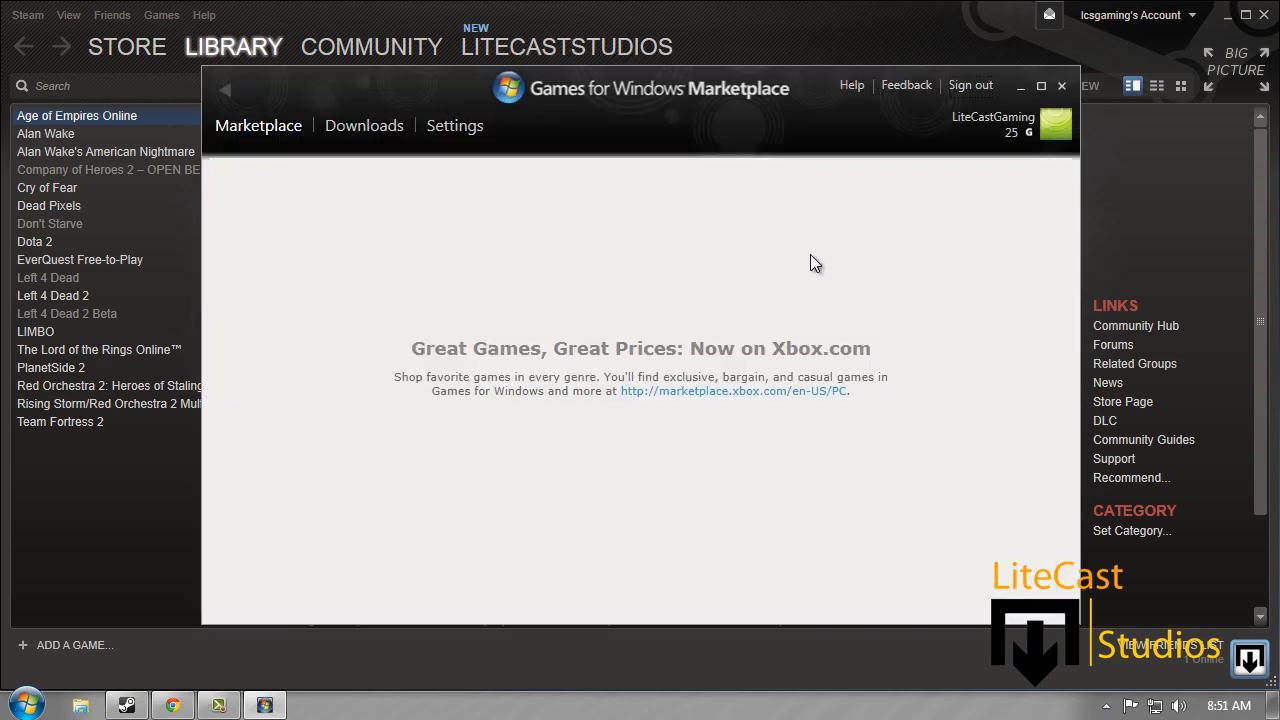
{"action": "mouse_move", "coordinate": [1060, 680]}
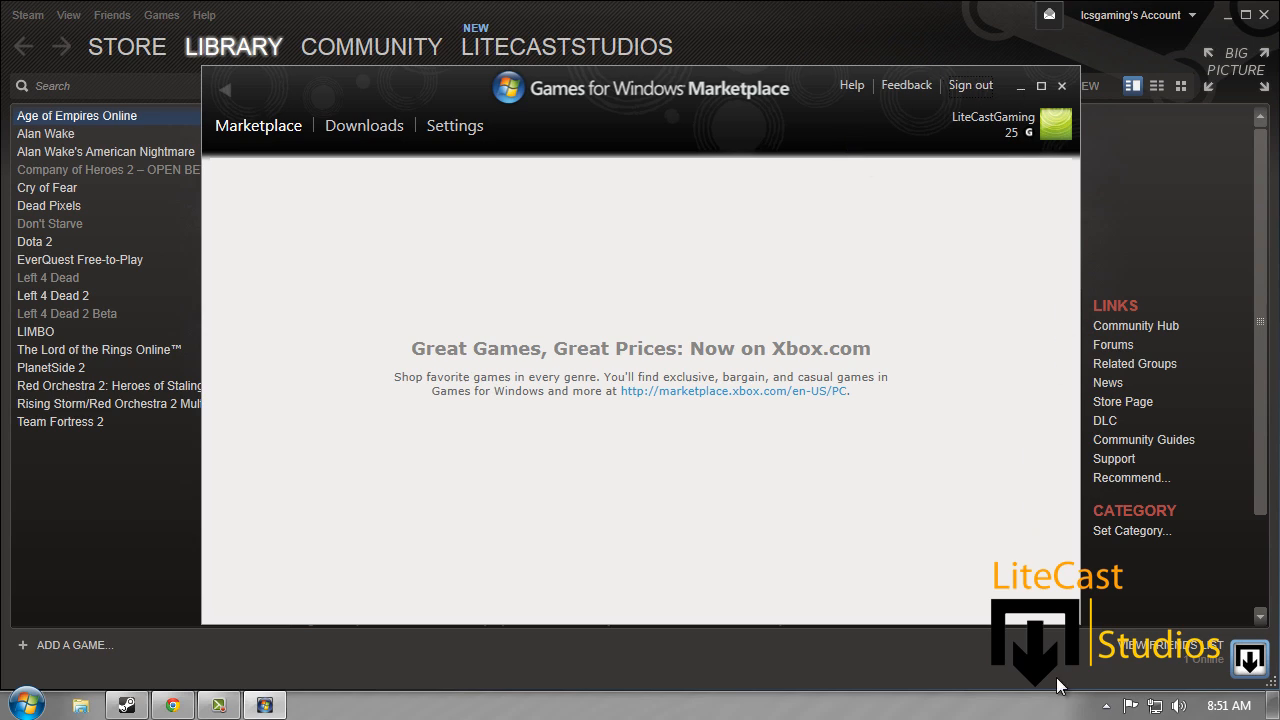
{"action": "mouse_move", "coordinate": [372, 132]}
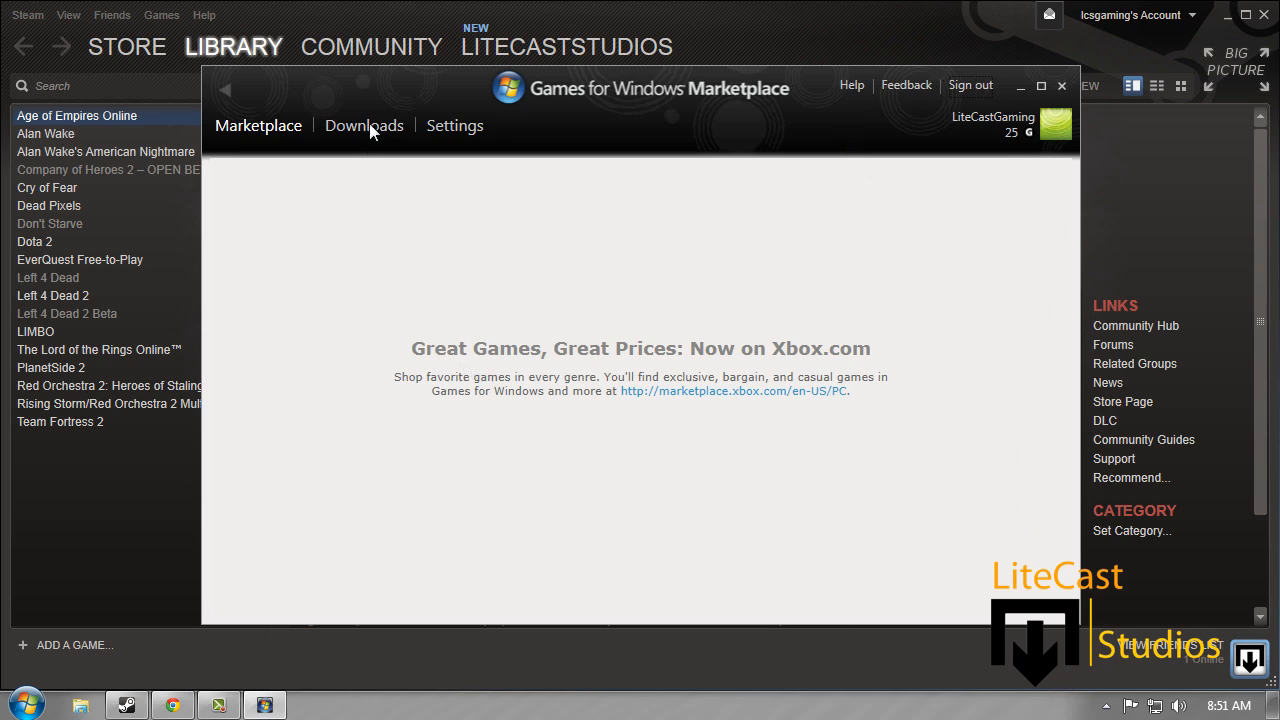
Show the Downloads list and scroll through all purchases
{"action": "left_click", "coordinate": [364, 124]}
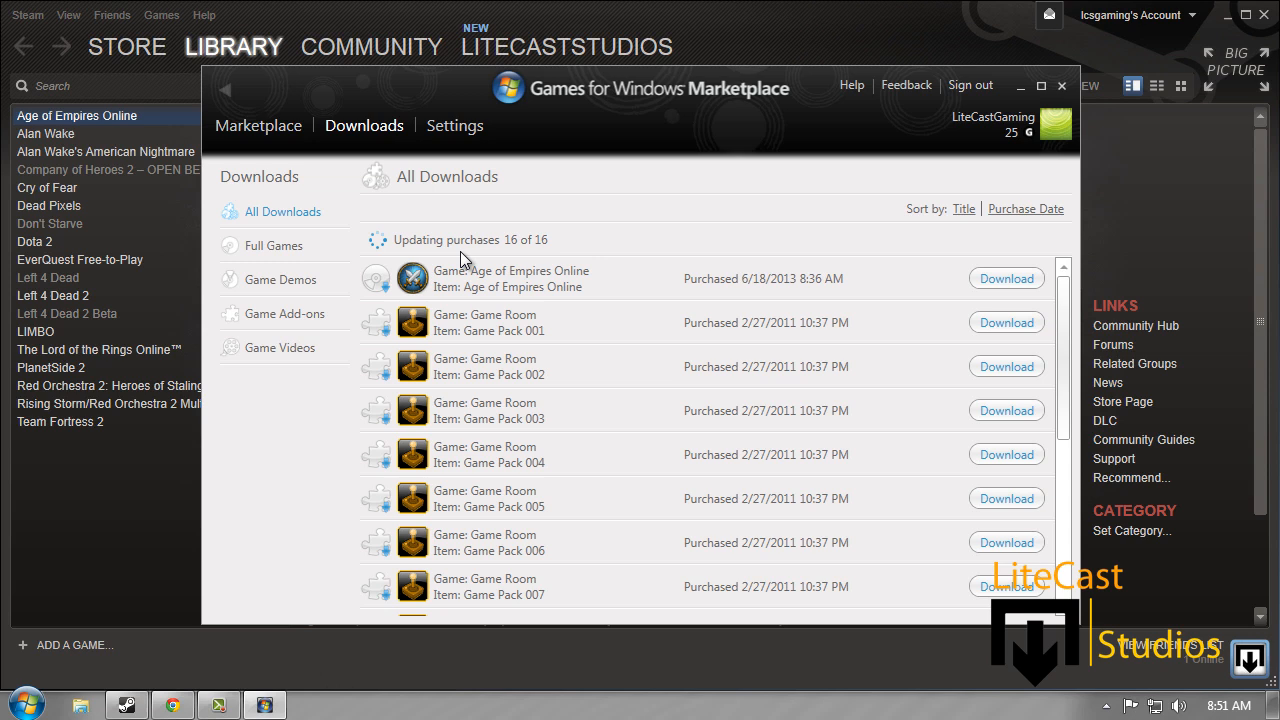
{"action": "scroll", "scroll_direction": "down", "scroll_amount": 3}
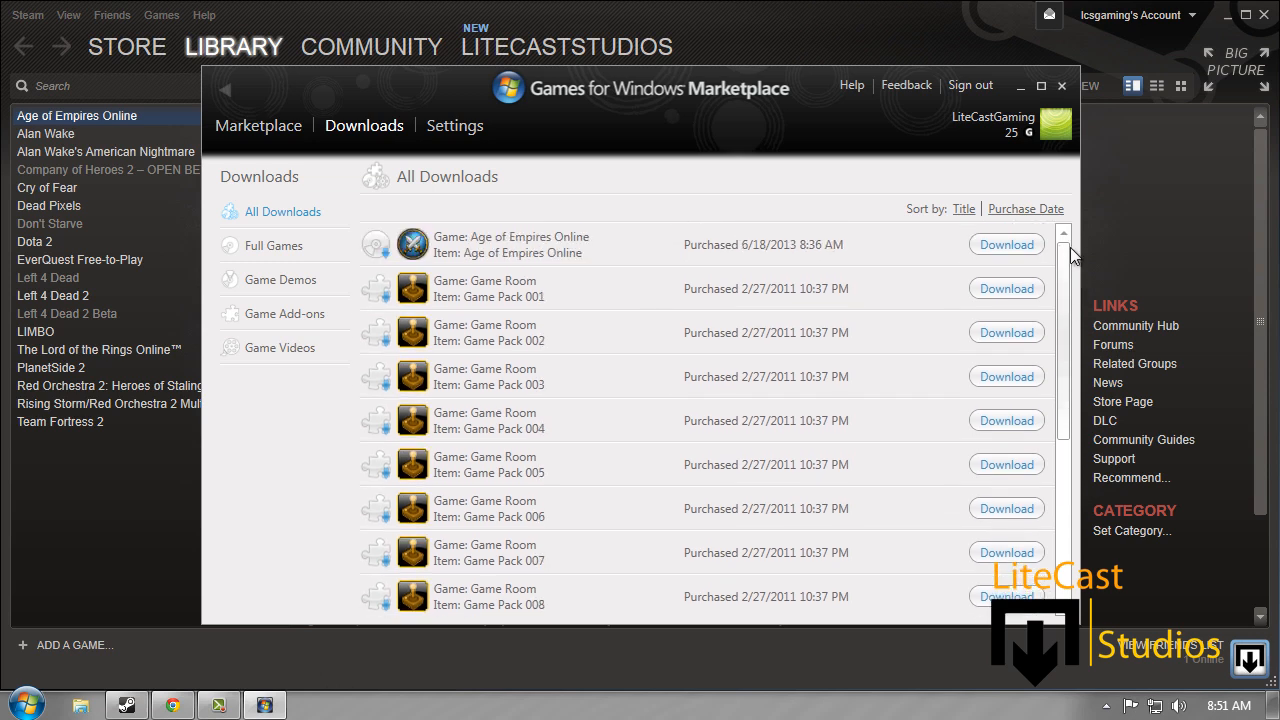
{"action": "scroll", "scroll_direction": "down", "scroll_amount": 3}
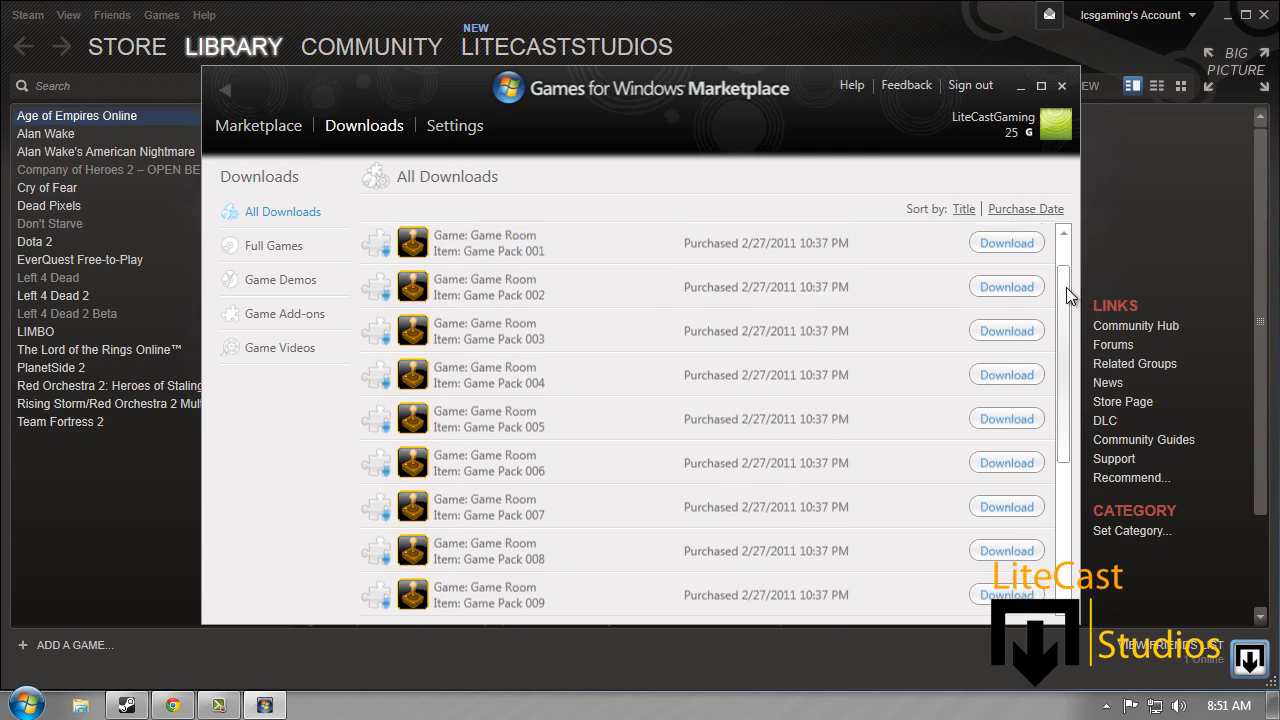
Switch between Marketplace and Downloads to refresh the purchases list
{"action": "left_click", "coordinate": [258, 124]}
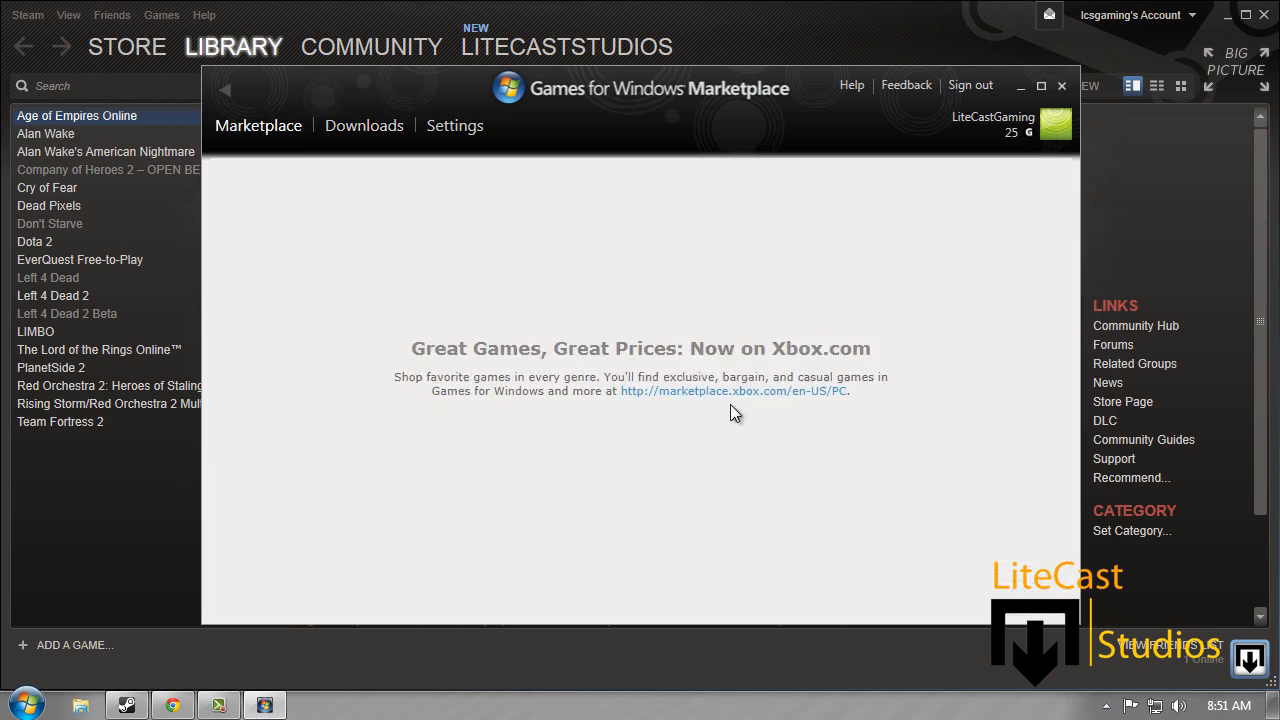
{"action": "left_click", "coordinate": [364, 124]}
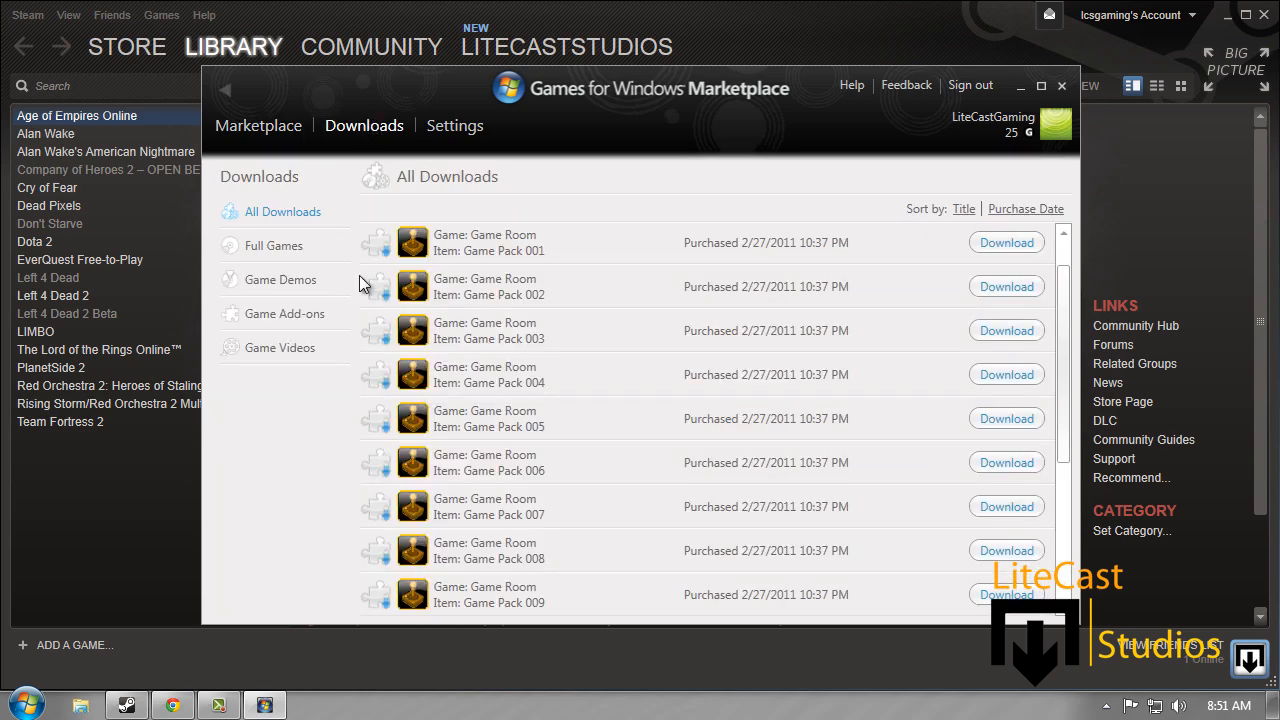
{"action": "left_click", "coordinate": [258, 124]}
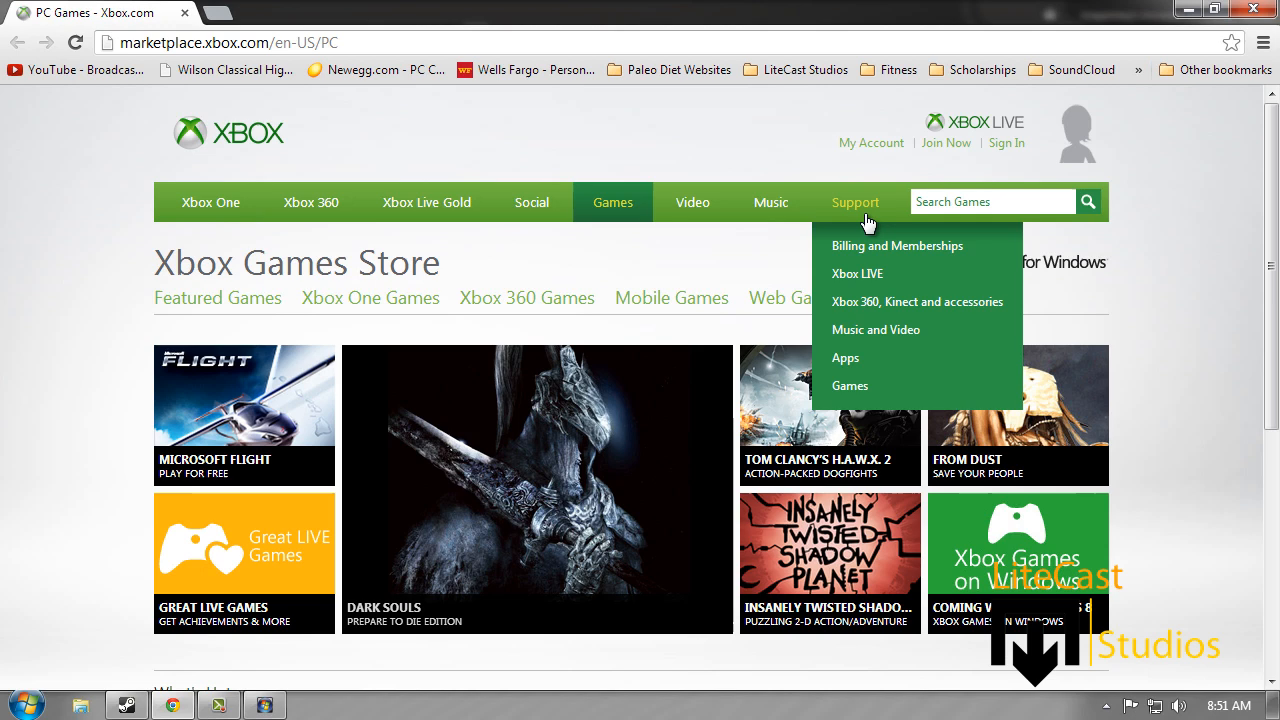
Search Xbox.com for 'Age' and go to the Age of Empires Online product page
{"action": "type", "text": "Age"}
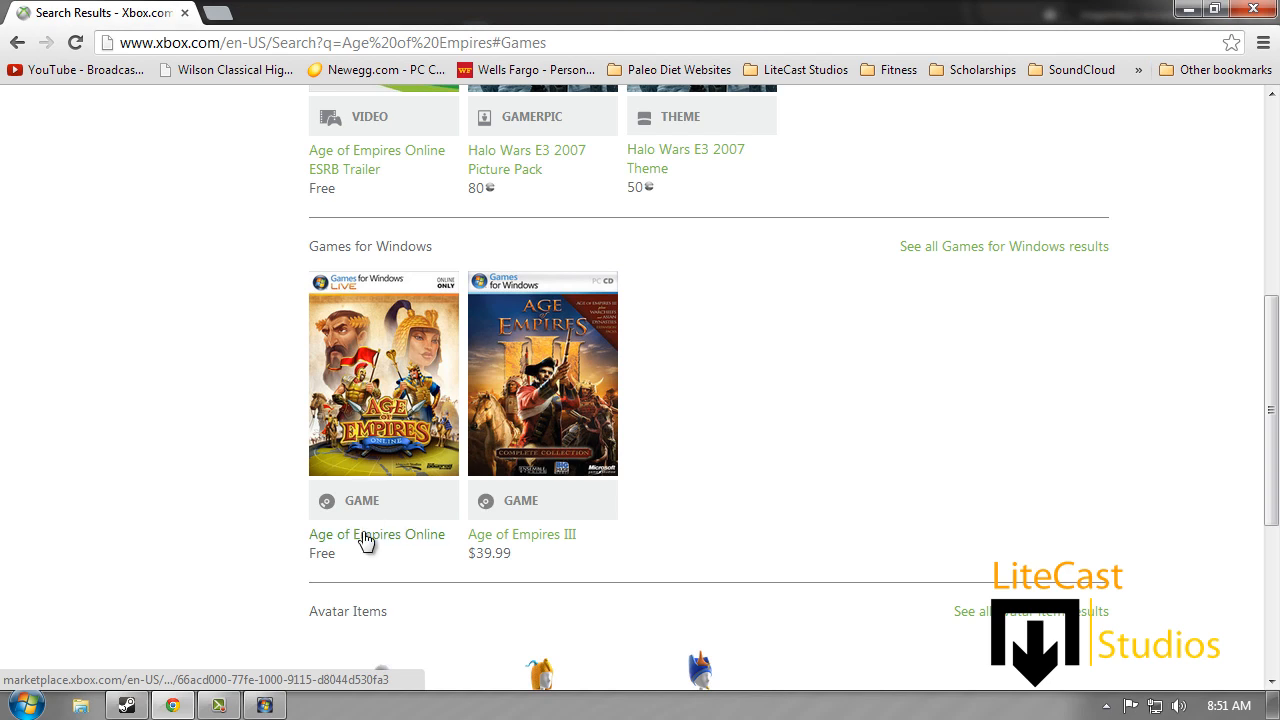
{"action": "left_click", "coordinate": [376, 534]}
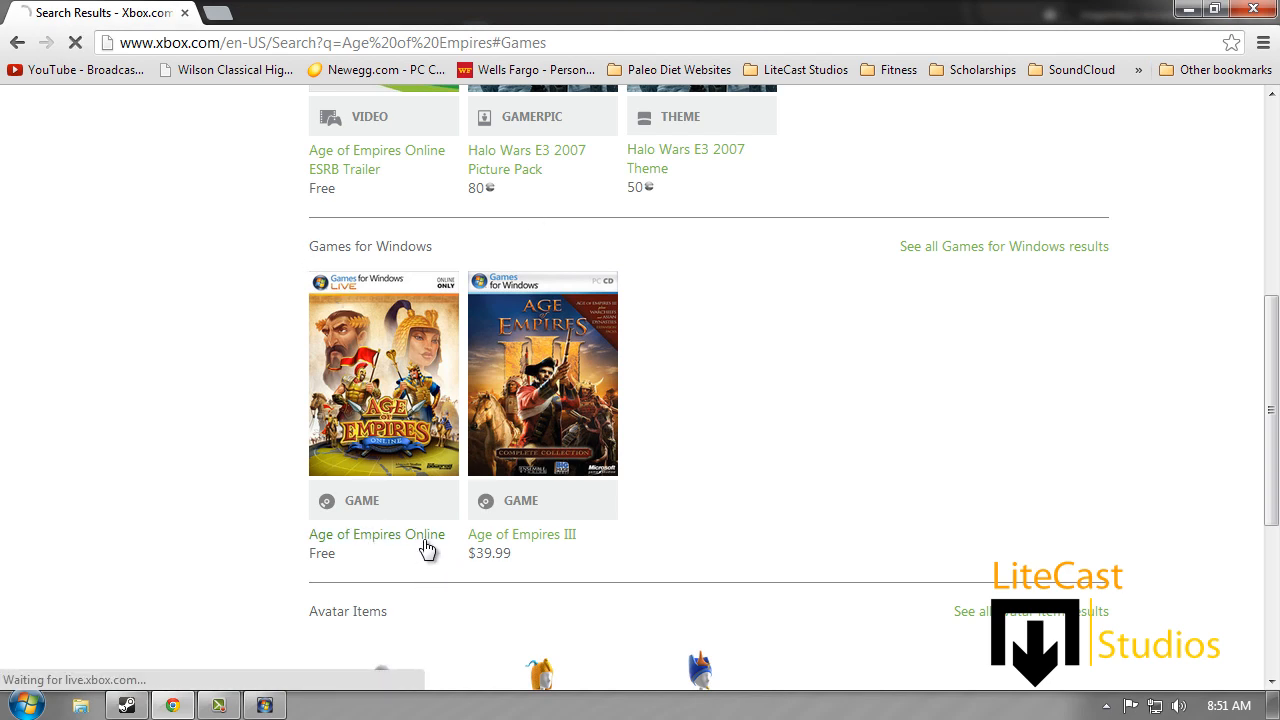
{"action": "left_click", "coordinate": [376, 532]}
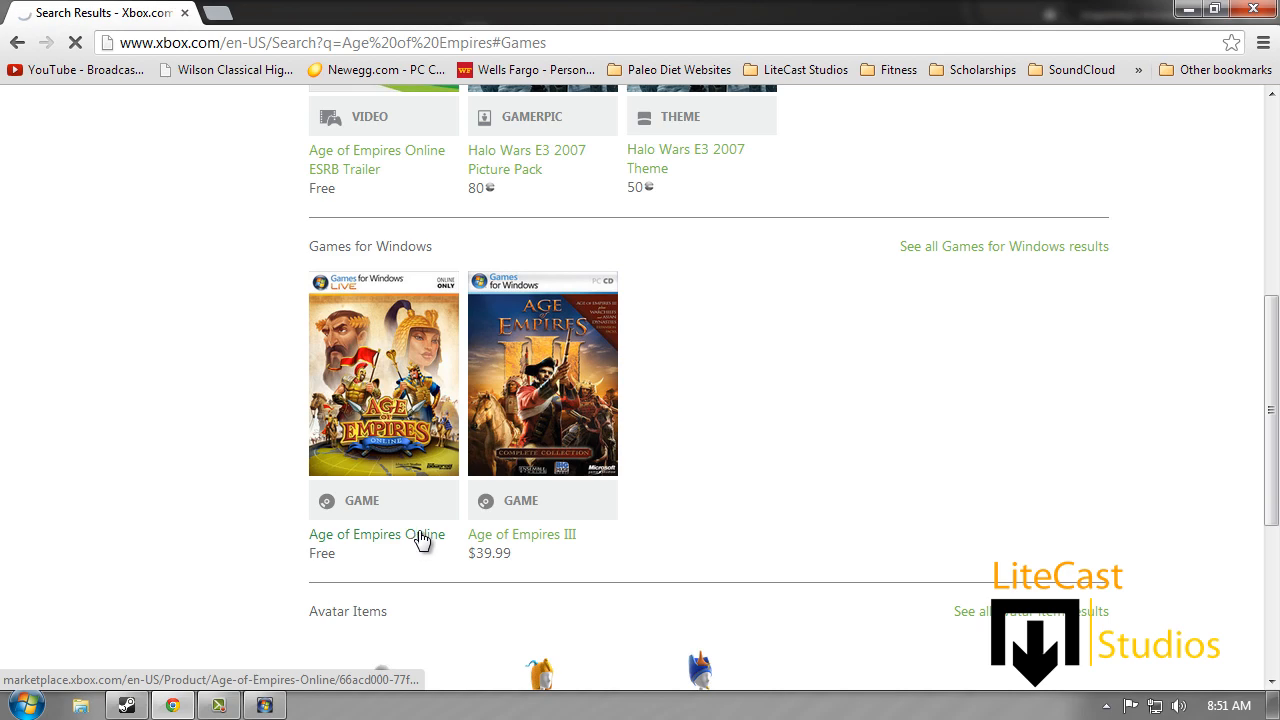
{"action": "left_click", "coordinate": [376, 534]}
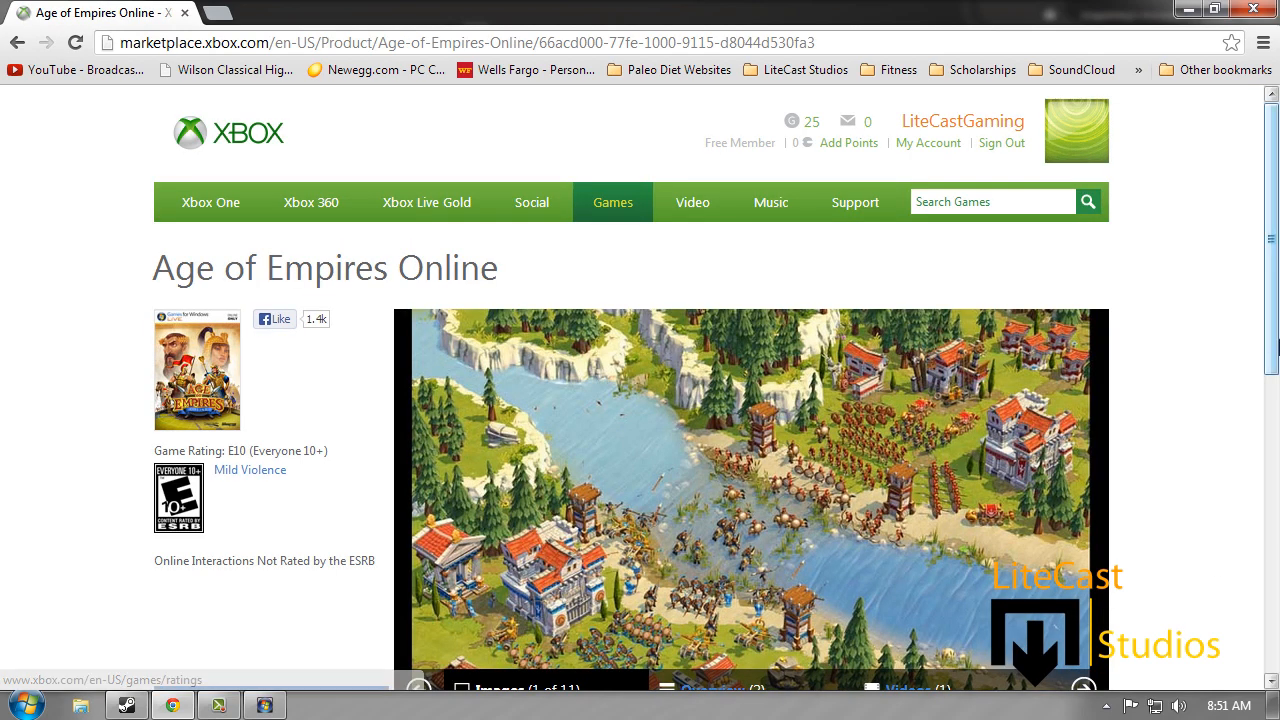
Get the free Age of Empires Online for PC and dismiss the download instructions
{"action": "scroll", "scroll_direction": "down", "scroll_amount": 3}
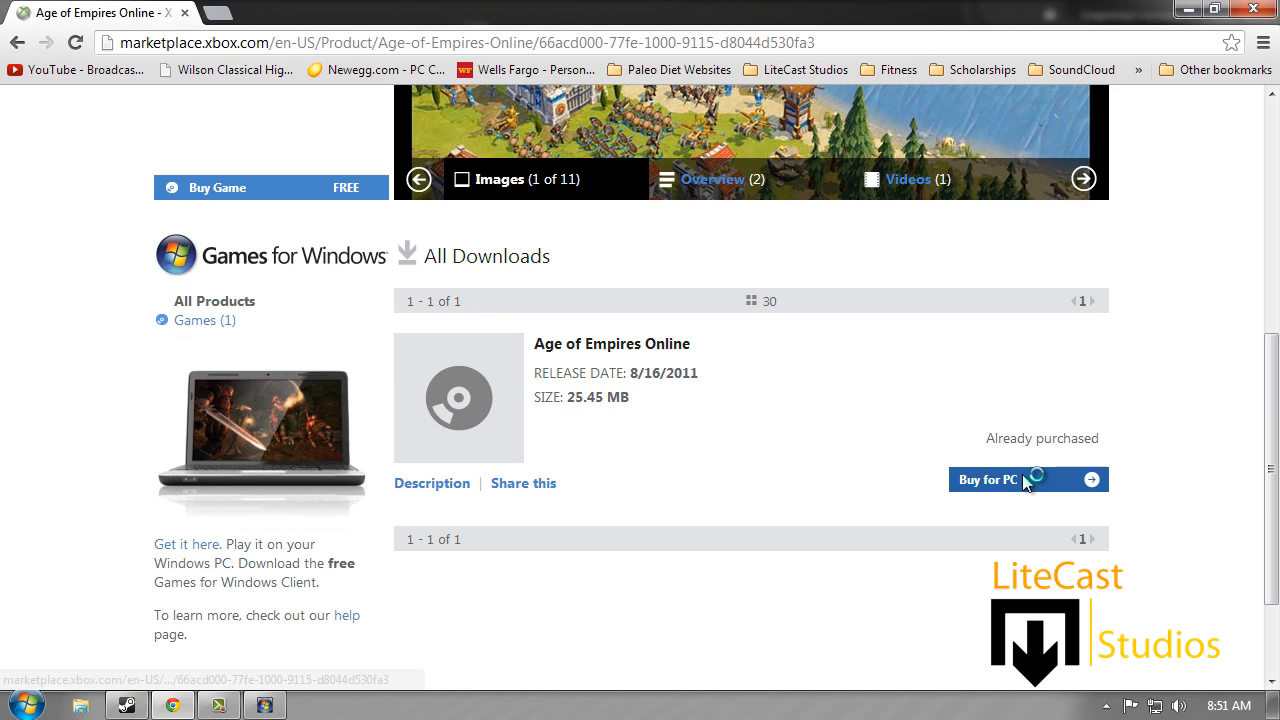
{"action": "left_click", "coordinate": [998, 480]}
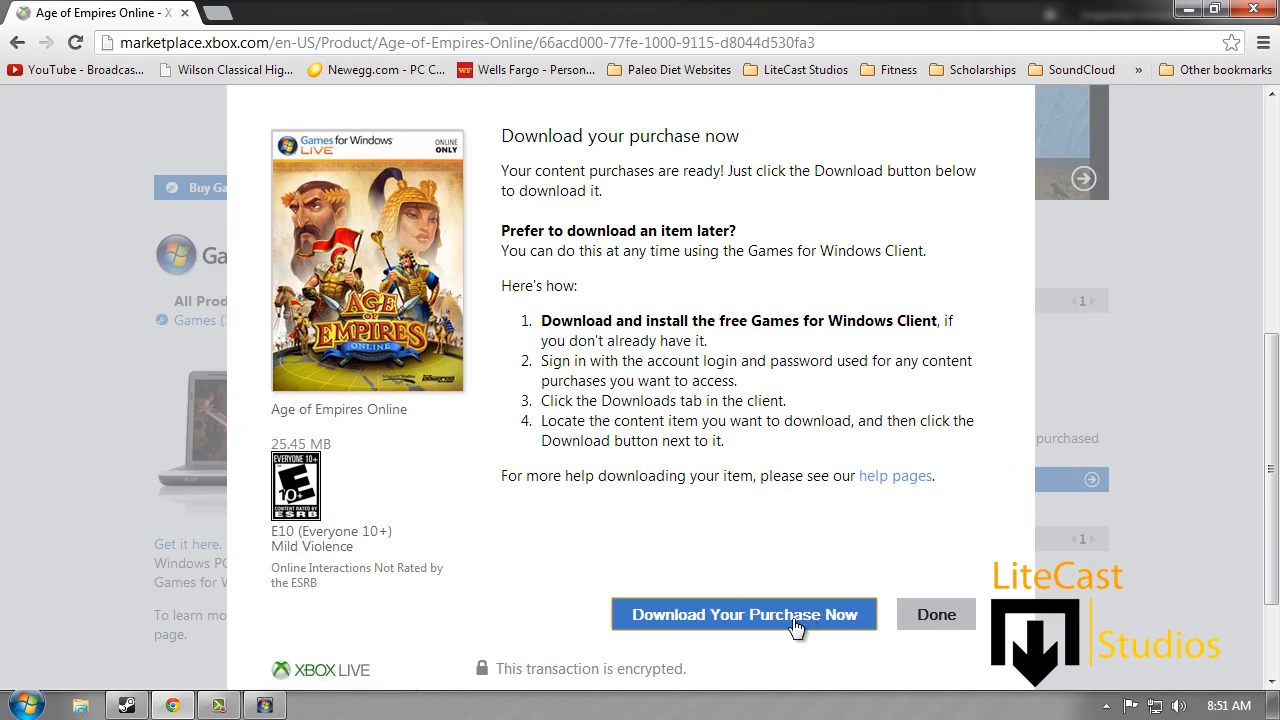
{"action": "mouse_move", "coordinate": [932, 614]}
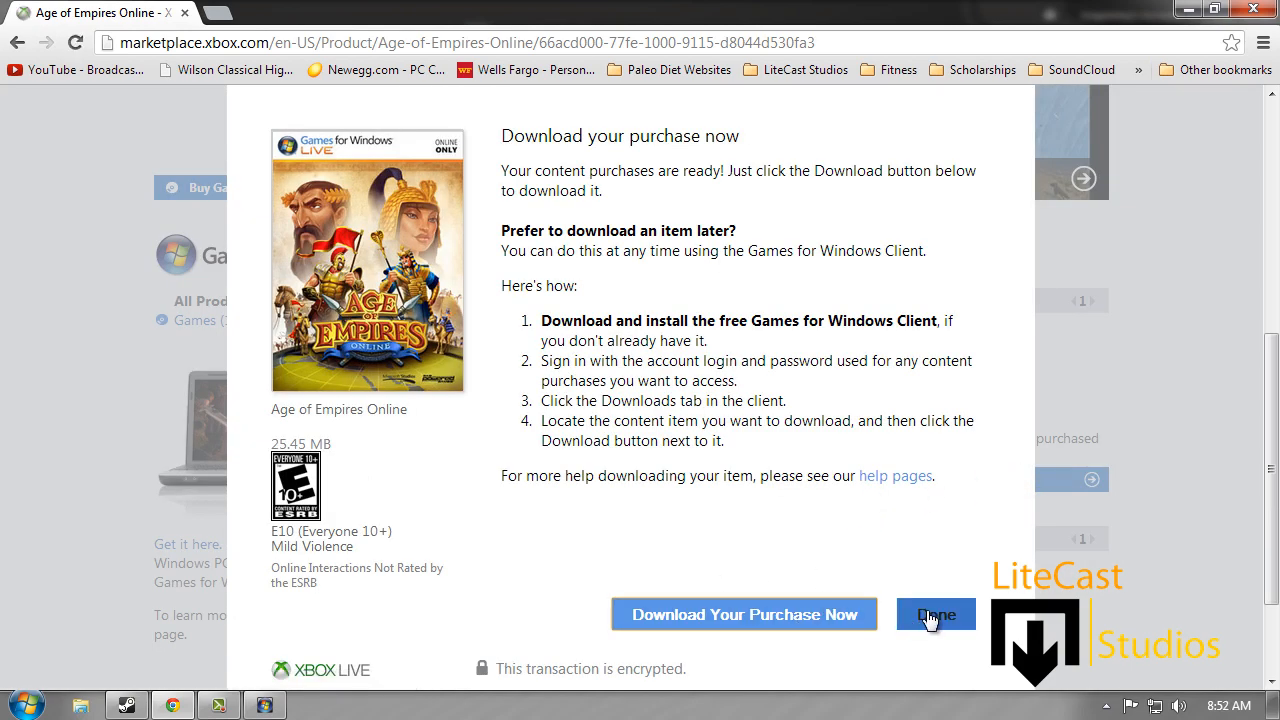
{"action": "left_click", "coordinate": [936, 614]}
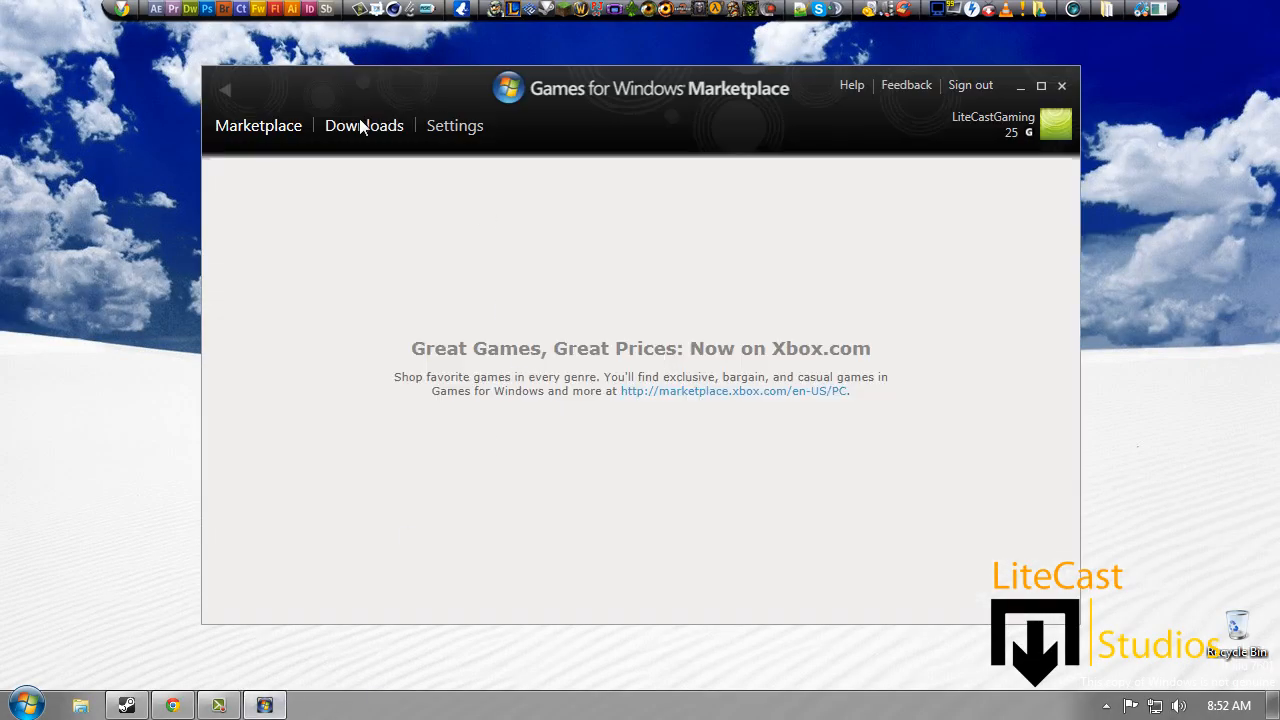
Expand Age of Empires Online in Downloads, view its game keys and select the LIVE Access Code
{"action": "left_click", "coordinate": [364, 124]}
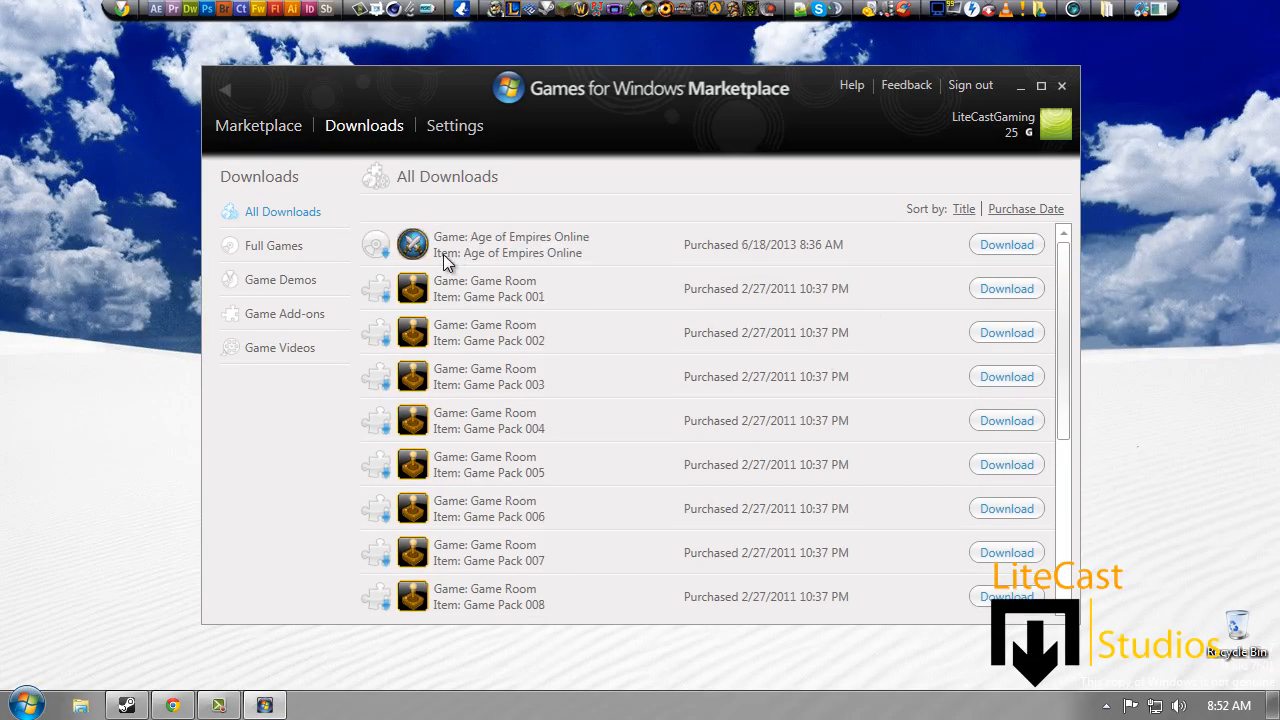
{"action": "left_click", "coordinate": [512, 244]}
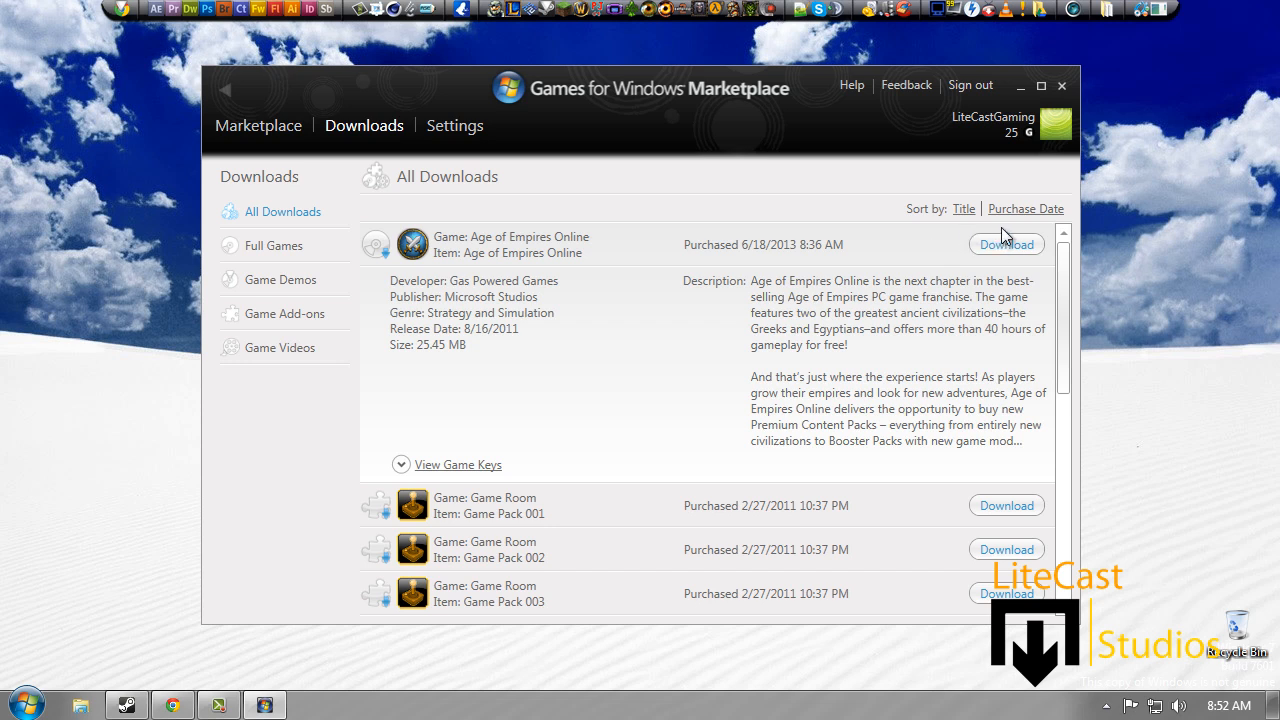
{"action": "mouse_move", "coordinate": [588, 398]}
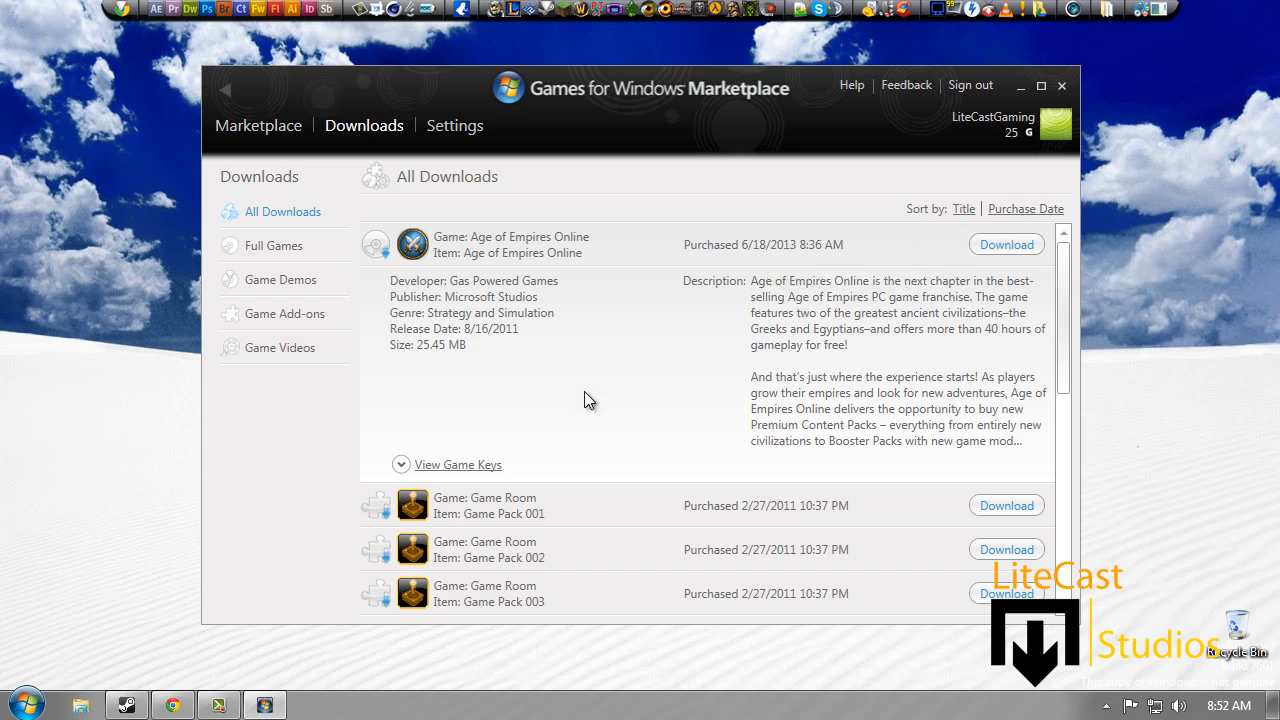
{"action": "left_click", "coordinate": [400, 464]}
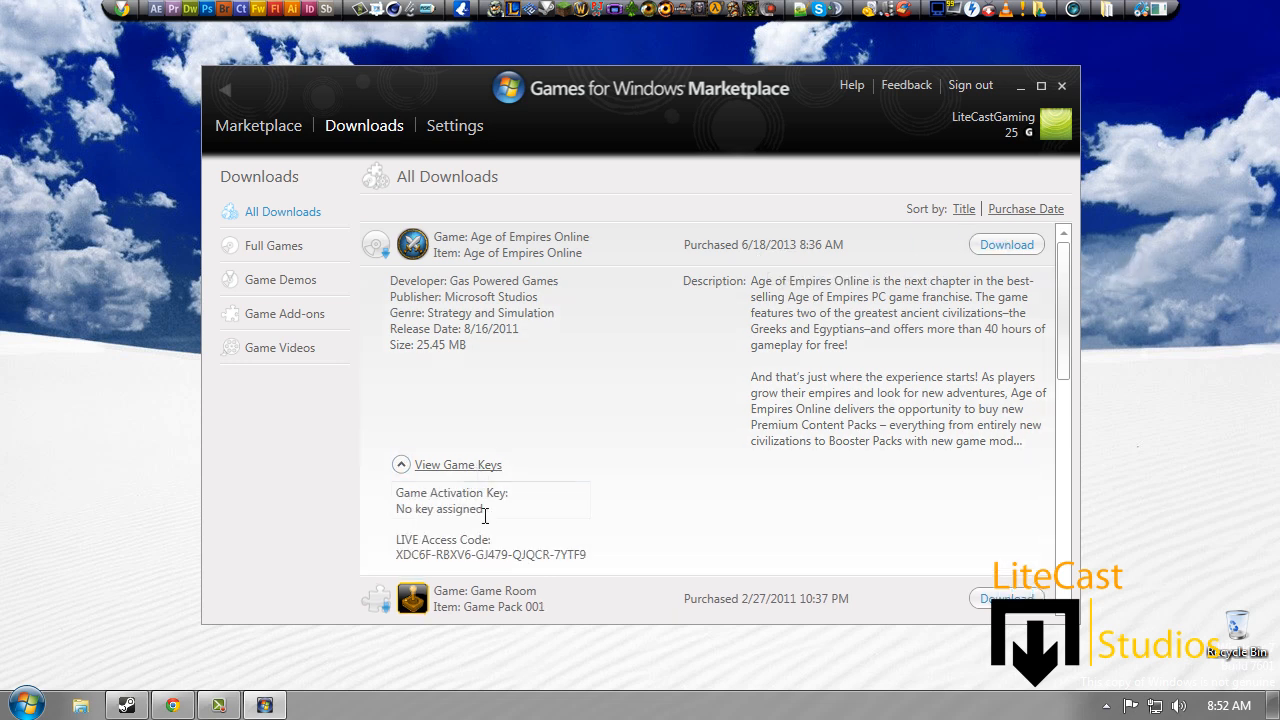
{"action": "left_click", "coordinate": [490, 548]}
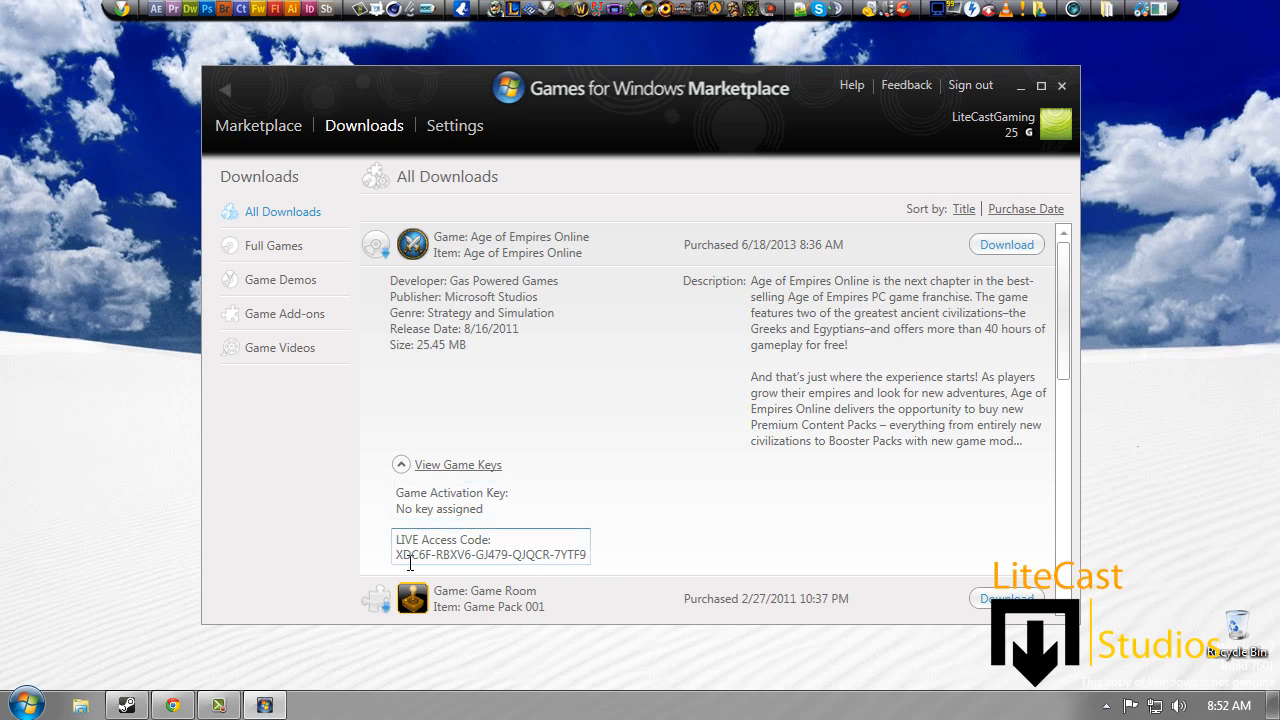
{"action": "double_click", "coordinate": [490, 552]}
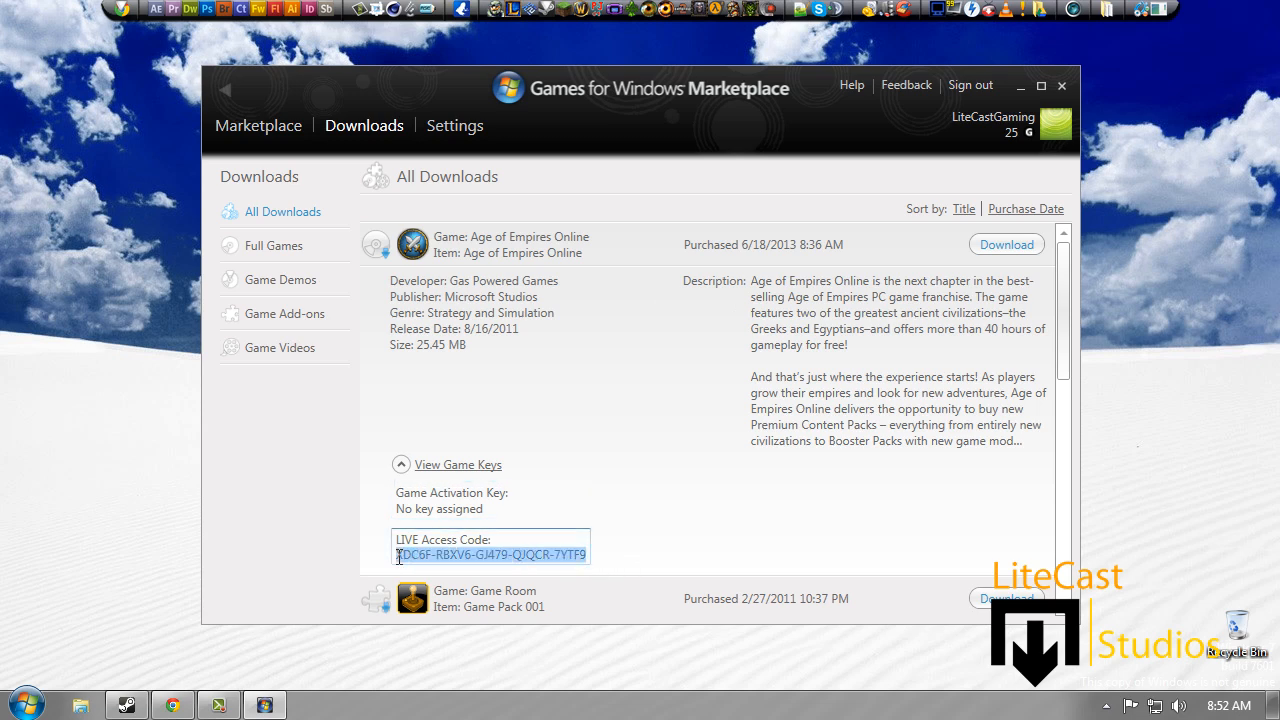